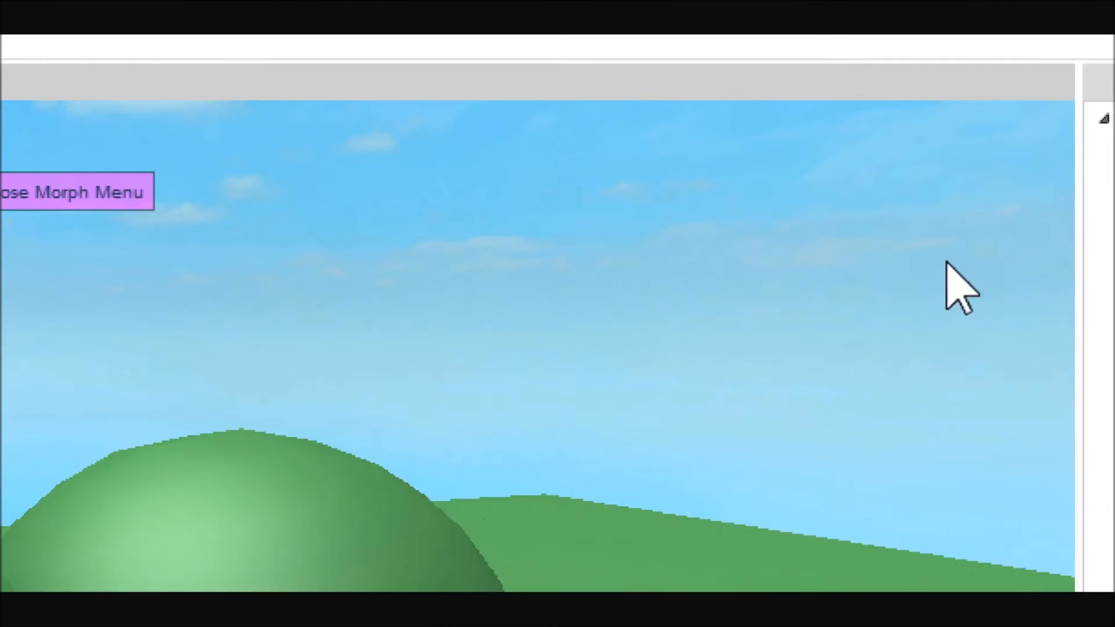
mouse_move(678, 238)
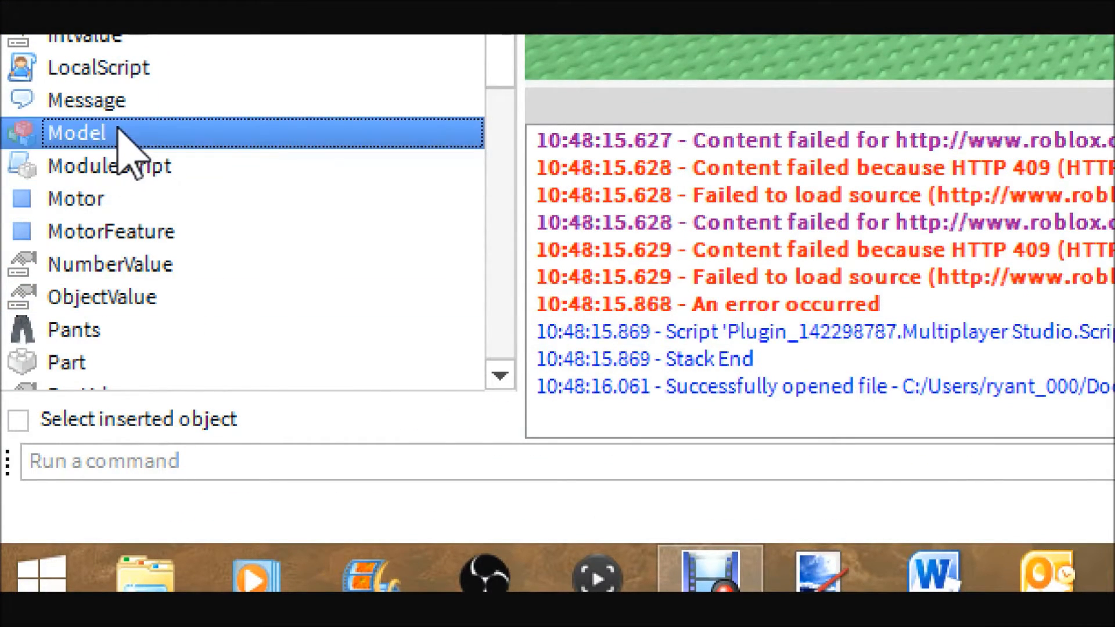
mouse_move(127, 265)
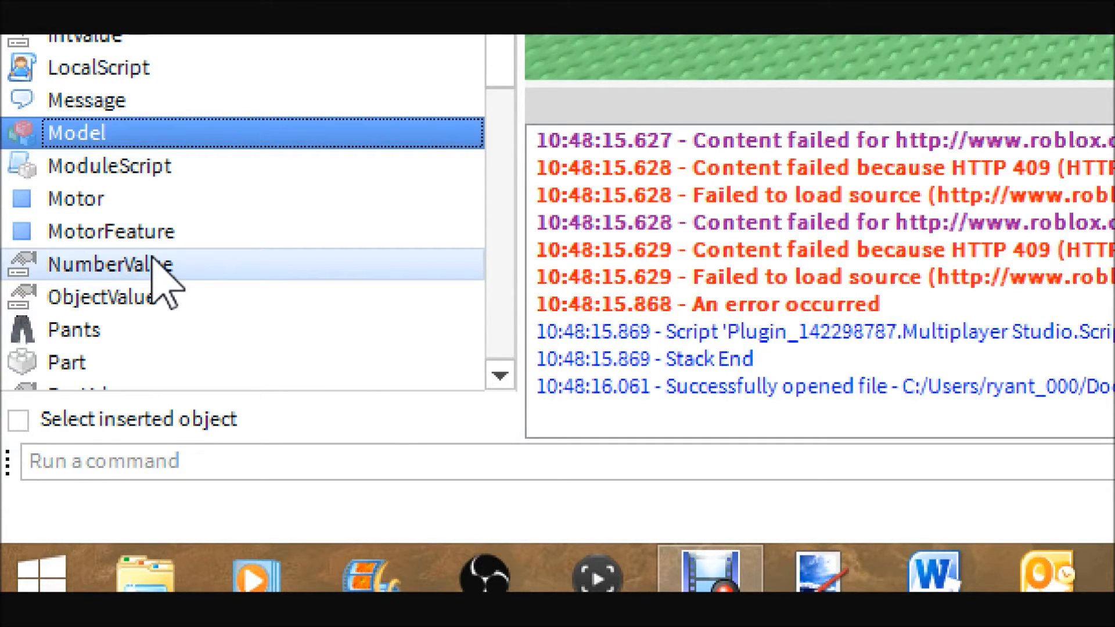
Step: Insert two NumberValue objects into the workspace model
left_click(107, 264)
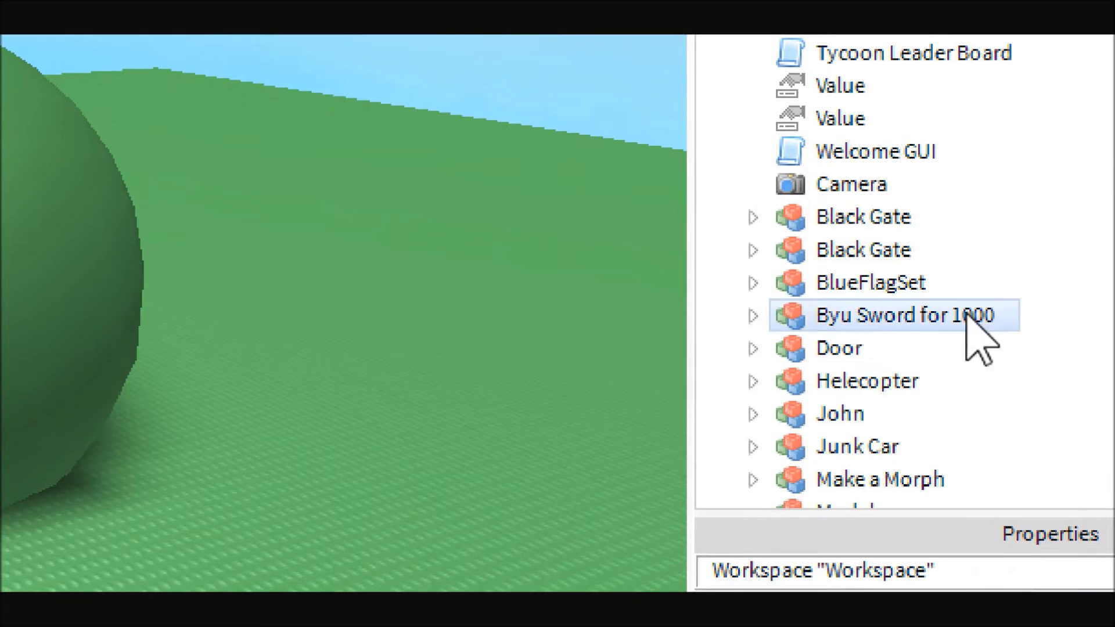
left_click(849, 414)
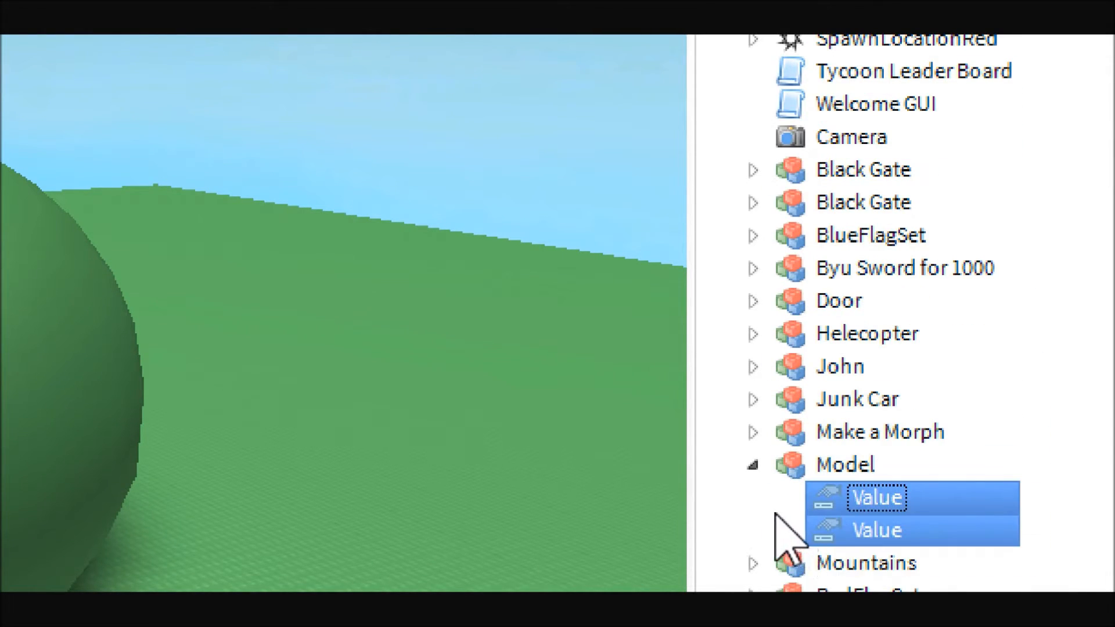
Step: Rename the two Values to leaderstats and money
double_click(876, 496)
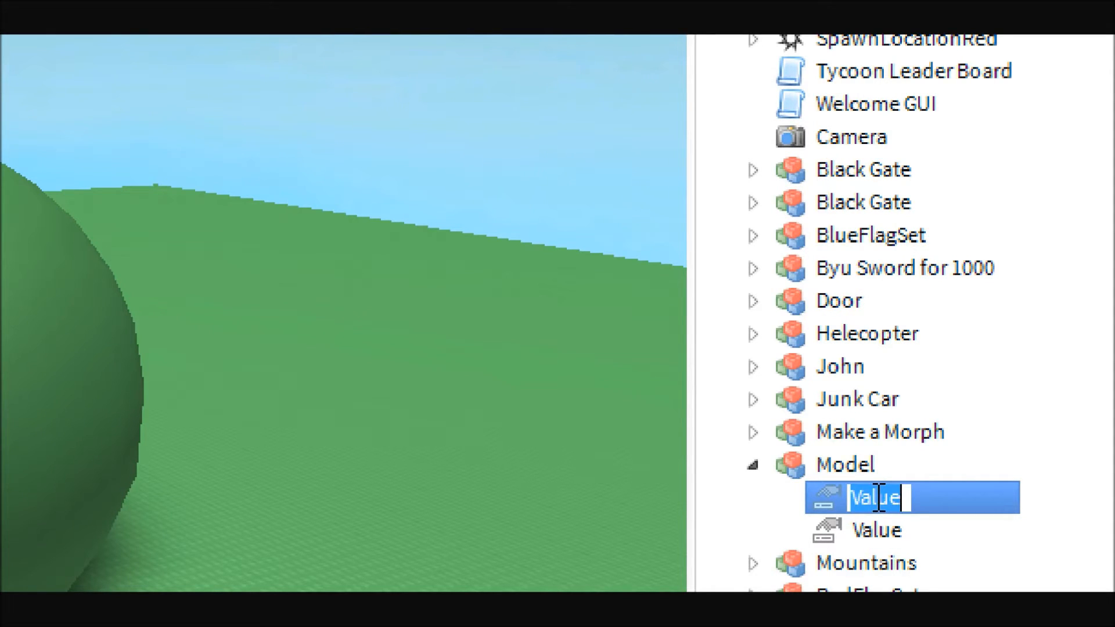
type("leaderstats")
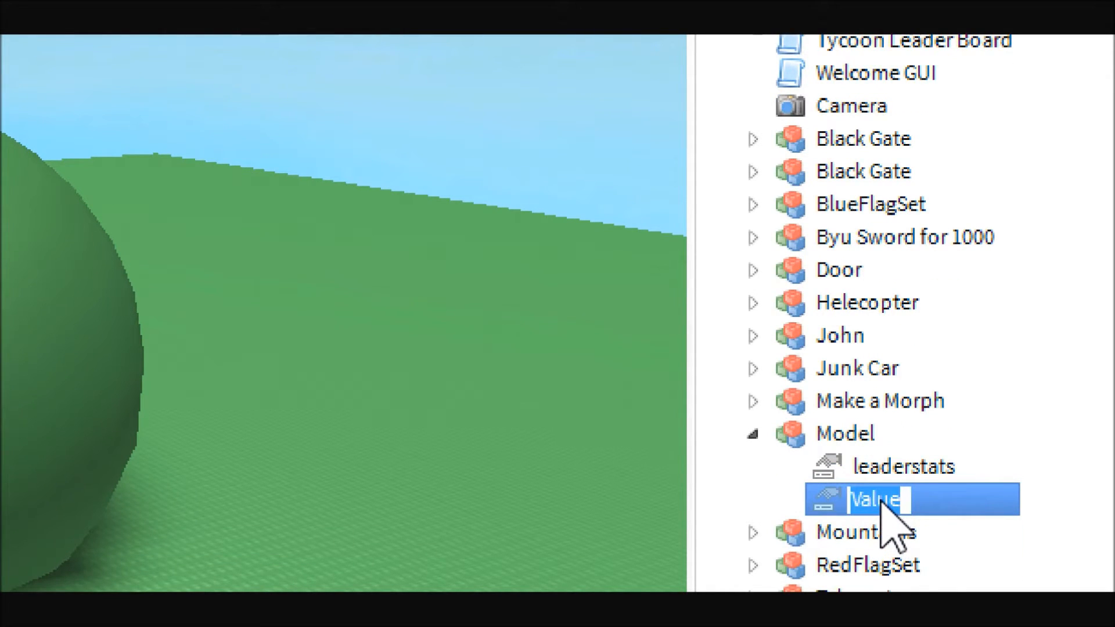
type("money")
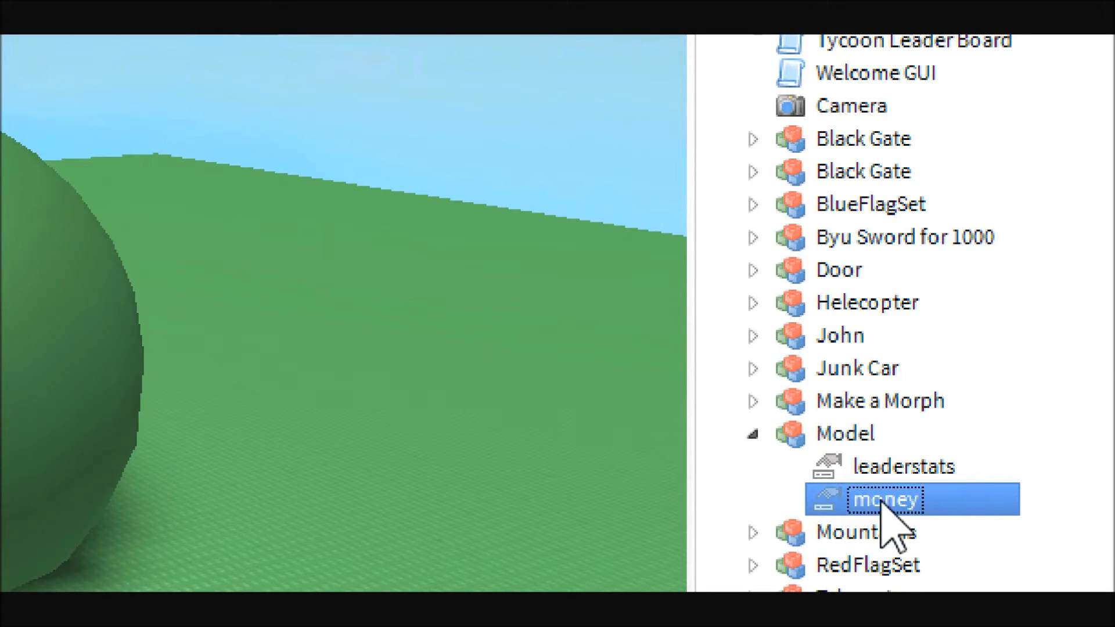
left_click(844, 433)
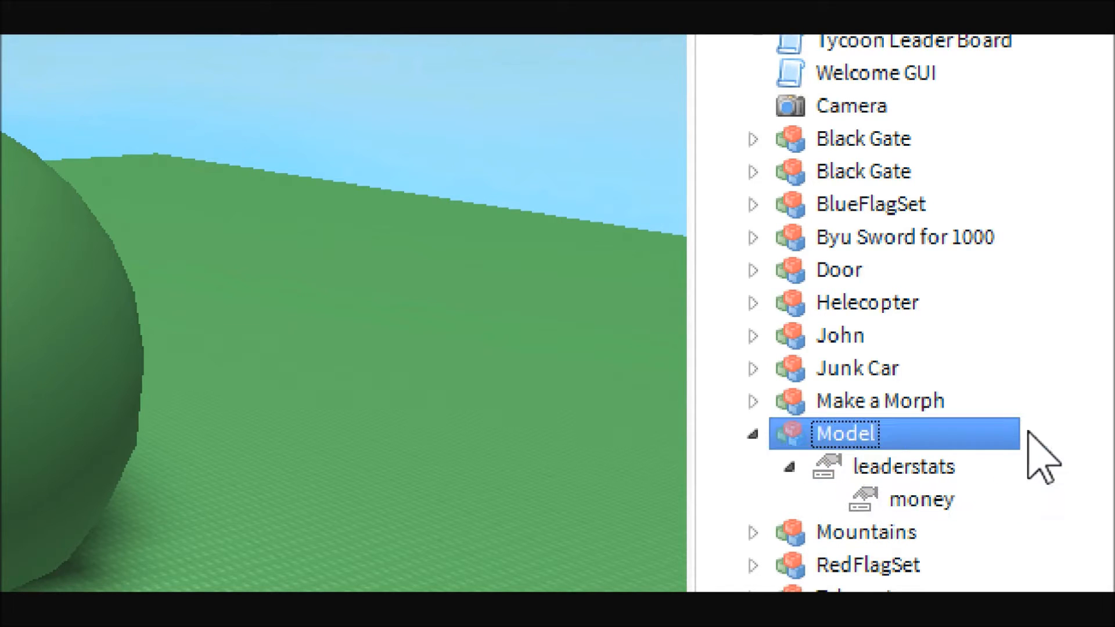
Step: Parent the money value under leaderstats
left_click(903, 466)
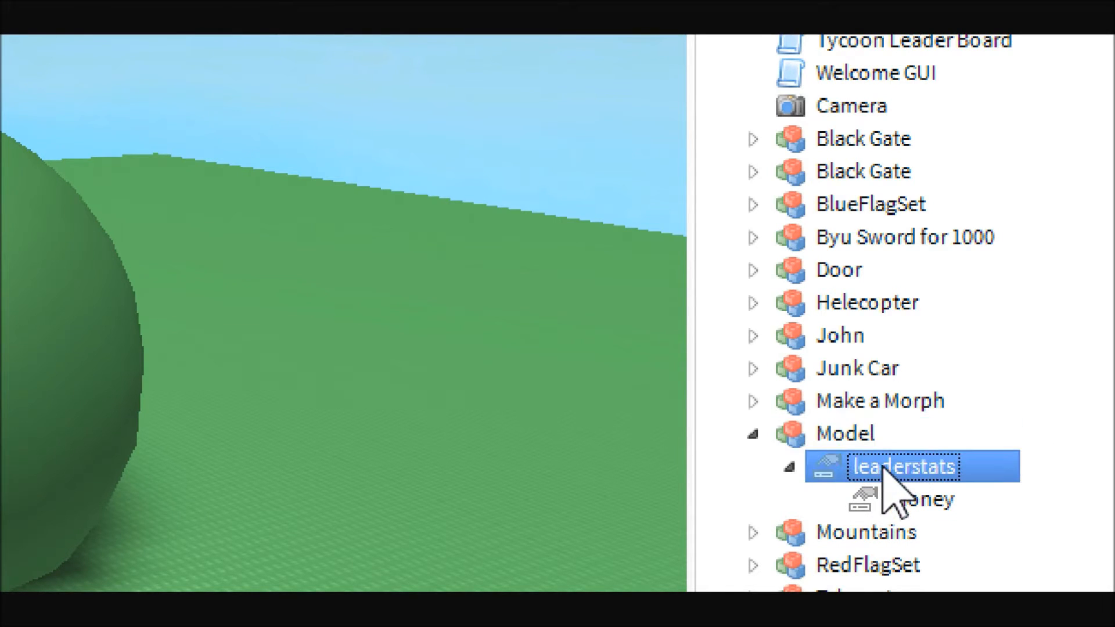
left_click(923, 499)
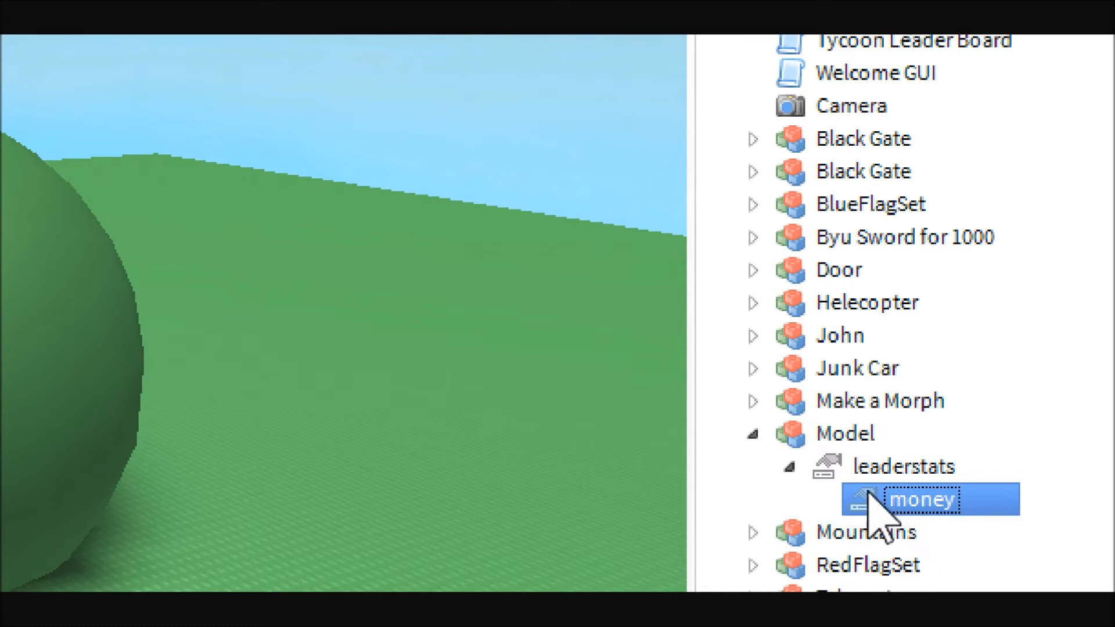
left_click(903, 466)
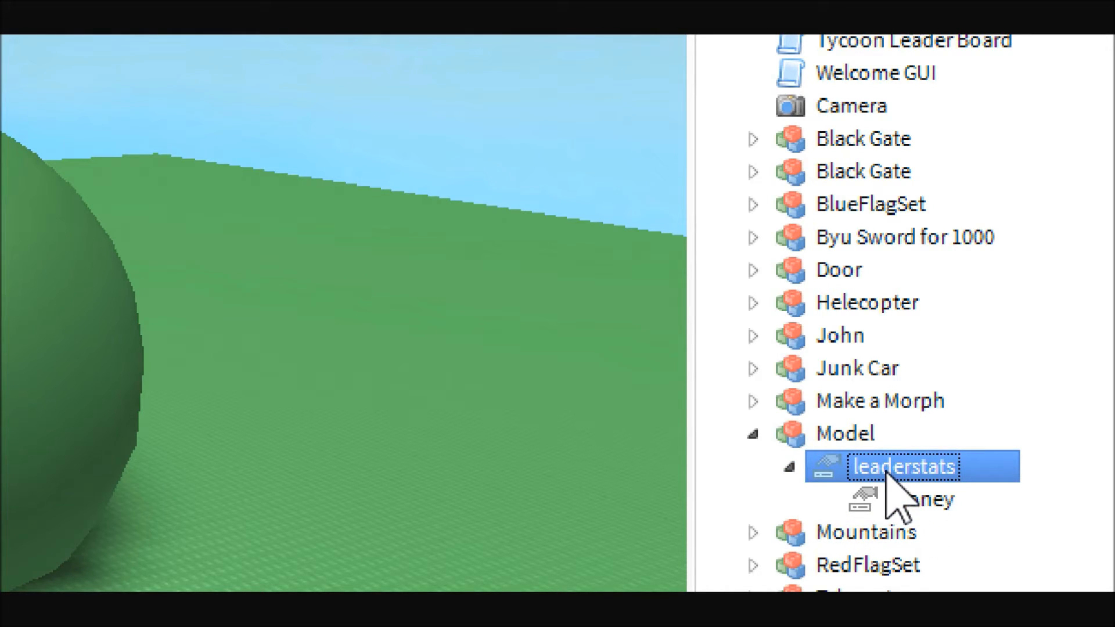
mouse_move(894, 508)
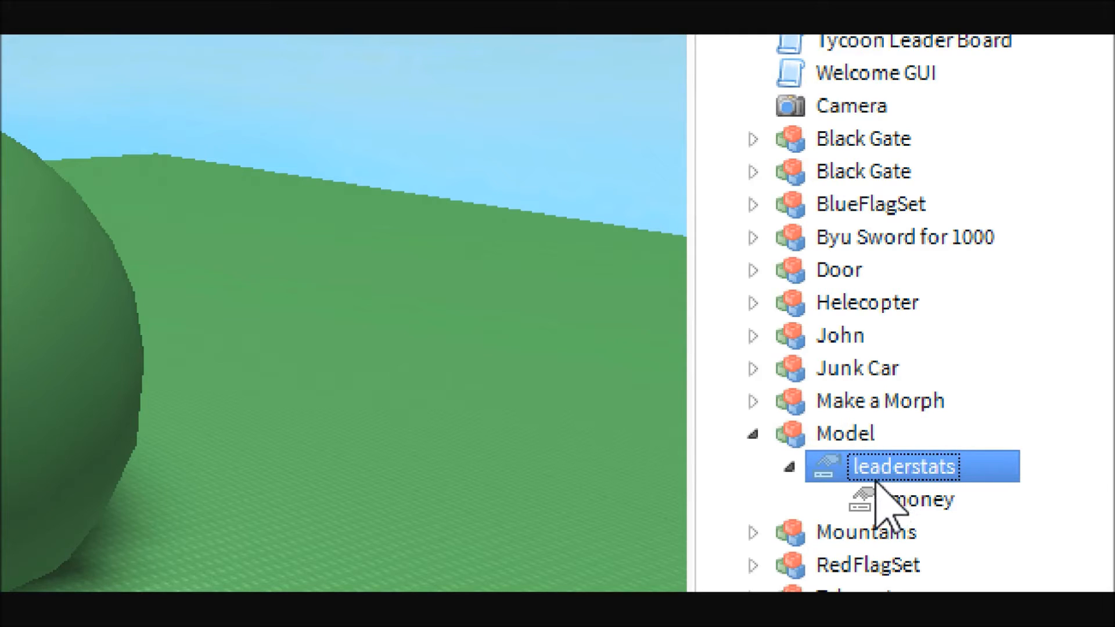
left_click(921, 499)
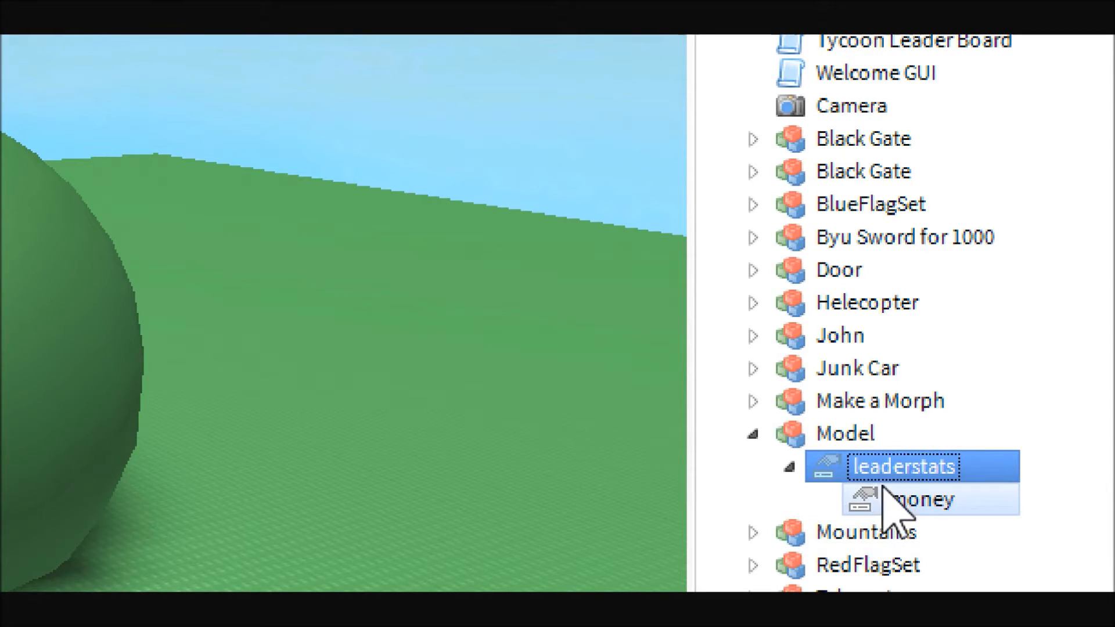
mouse_move(811, 505)
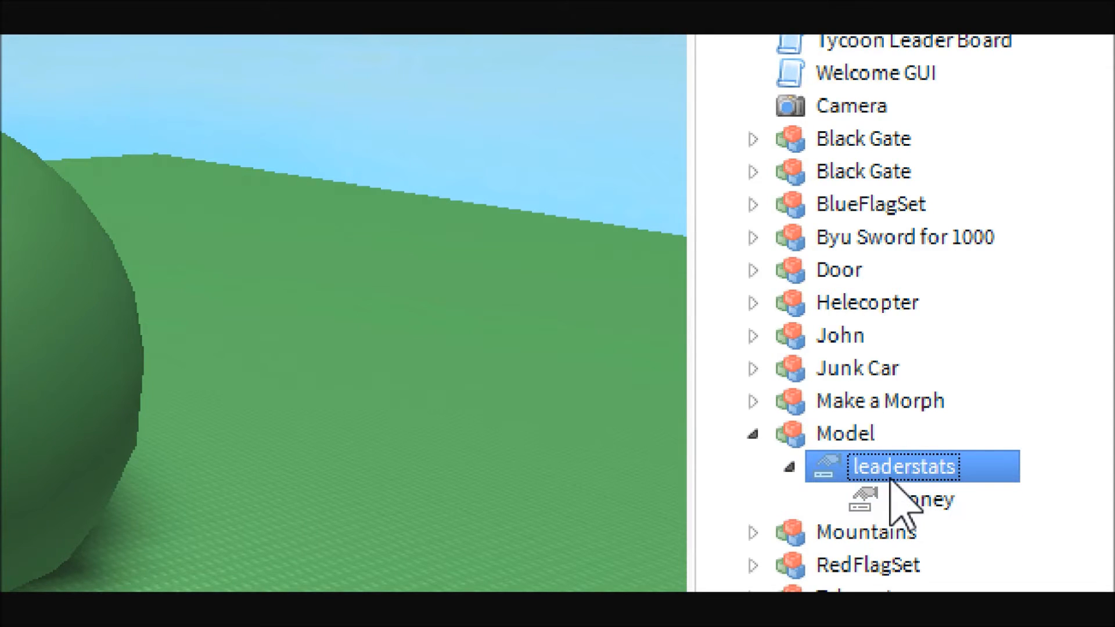
left_click(921, 498)
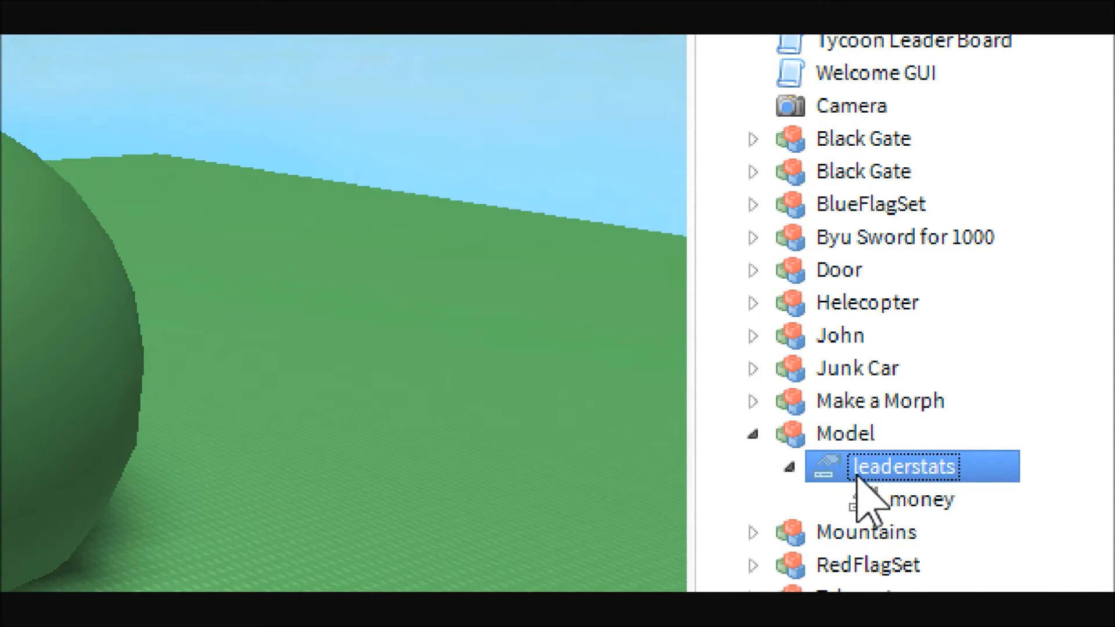
left_click(788, 466)
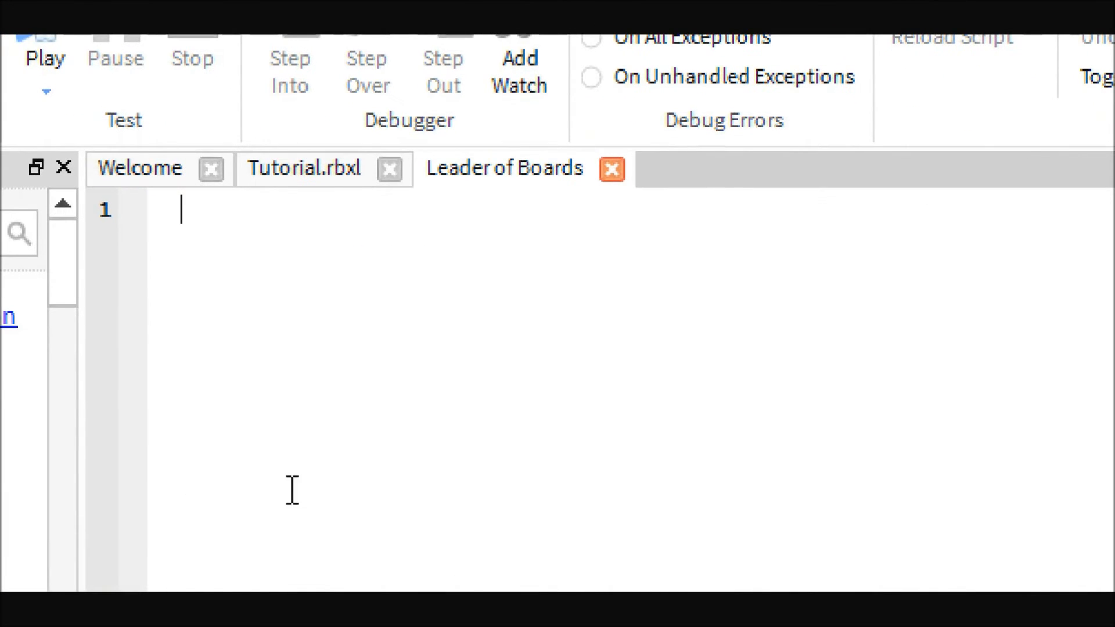
mouse_move(416, 505)
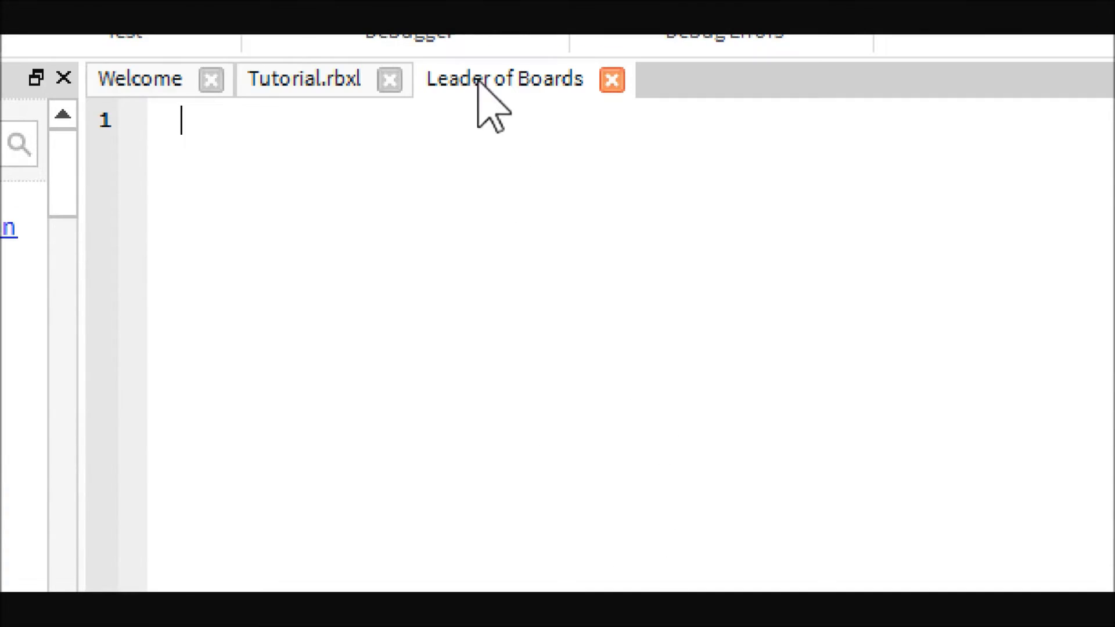
Step: Write an empty onPlayerEntered(player) function closed with end
type("onPlayer")
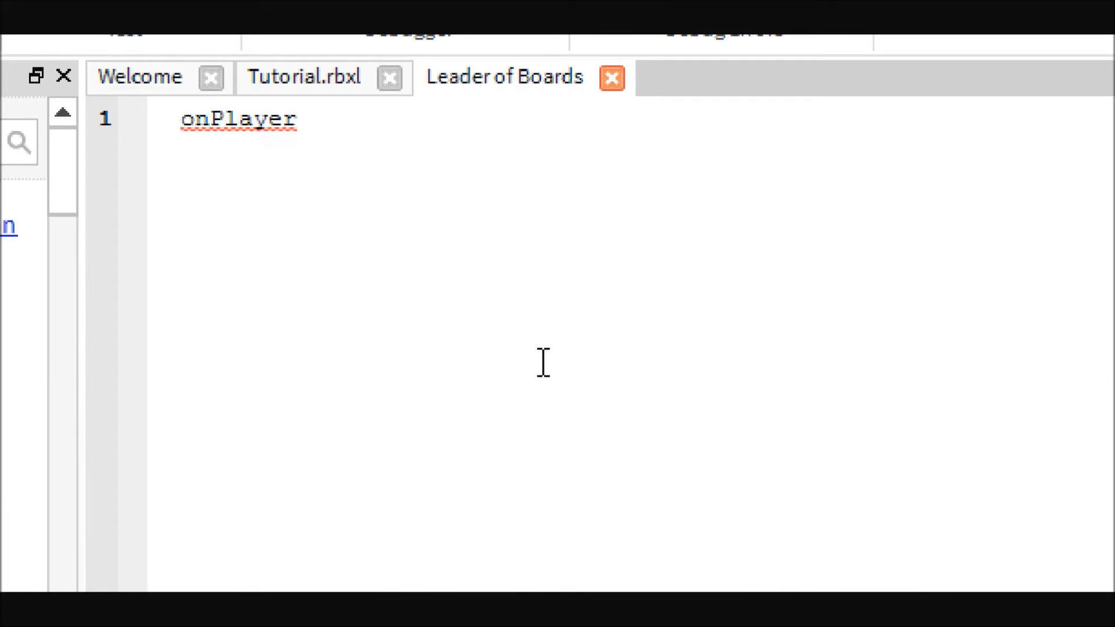
type("End")
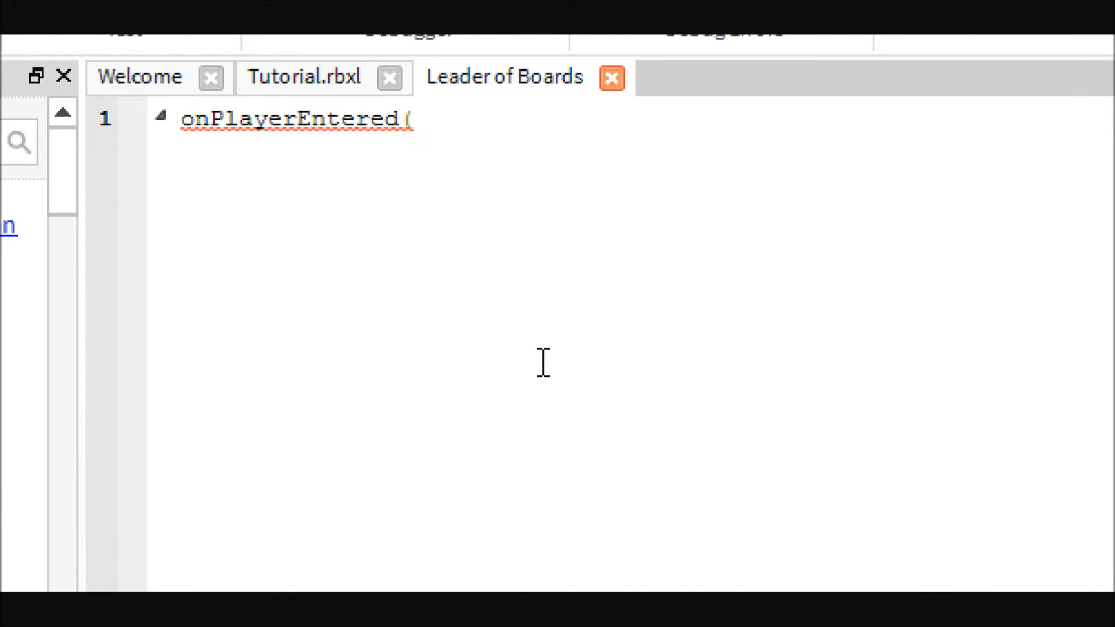
type("player)")
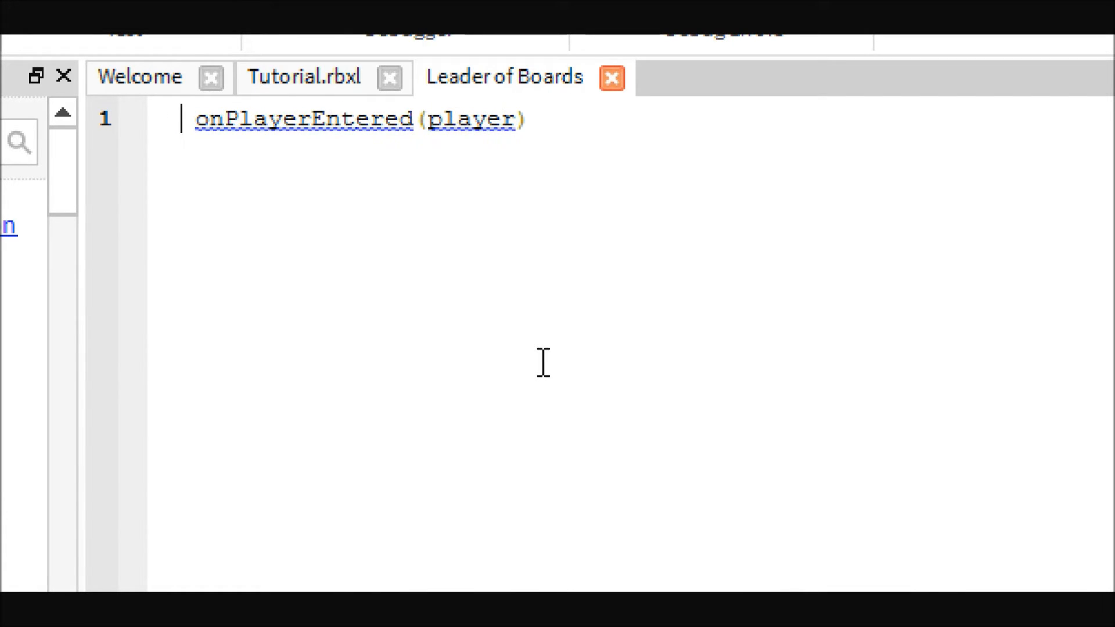
type("function")
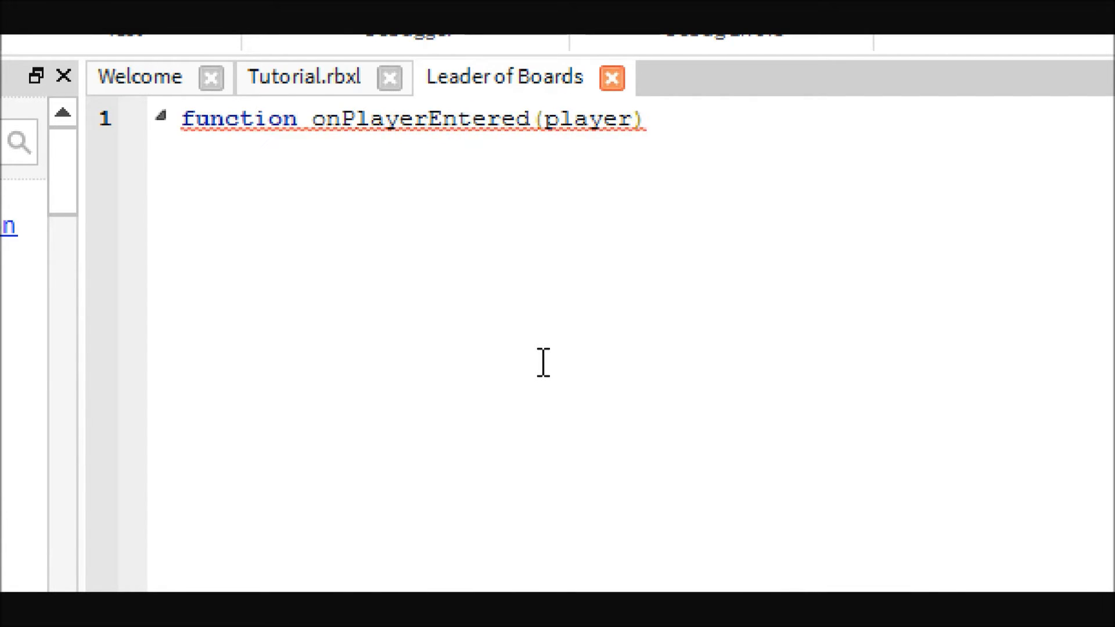
key("enter")
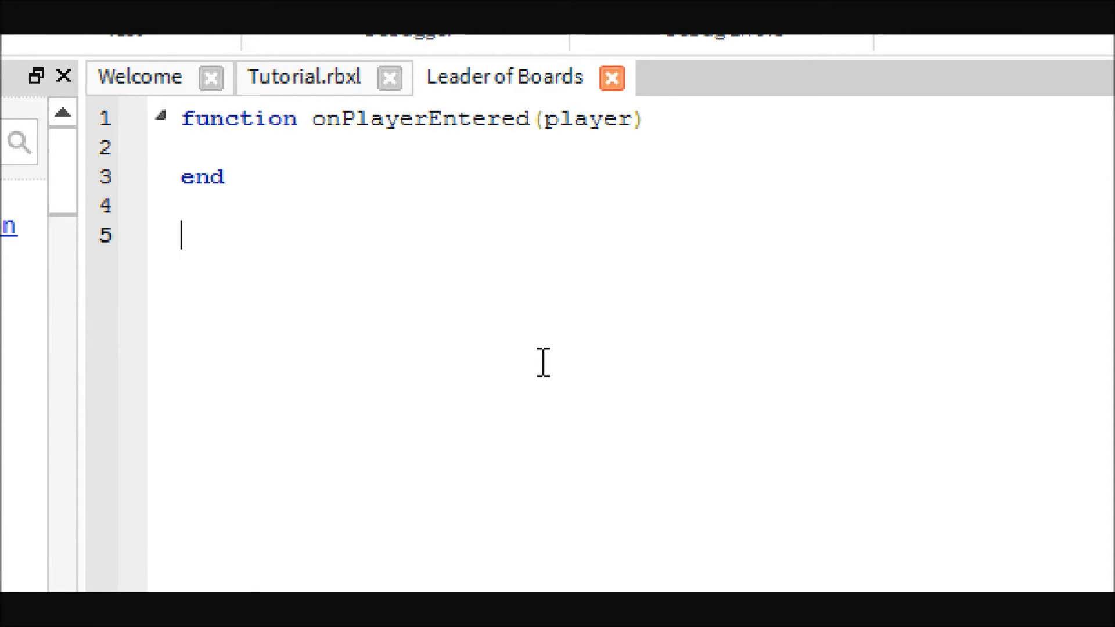
Step: Connect onPlayerEntered to game.Players.ChildAdded
type("game")
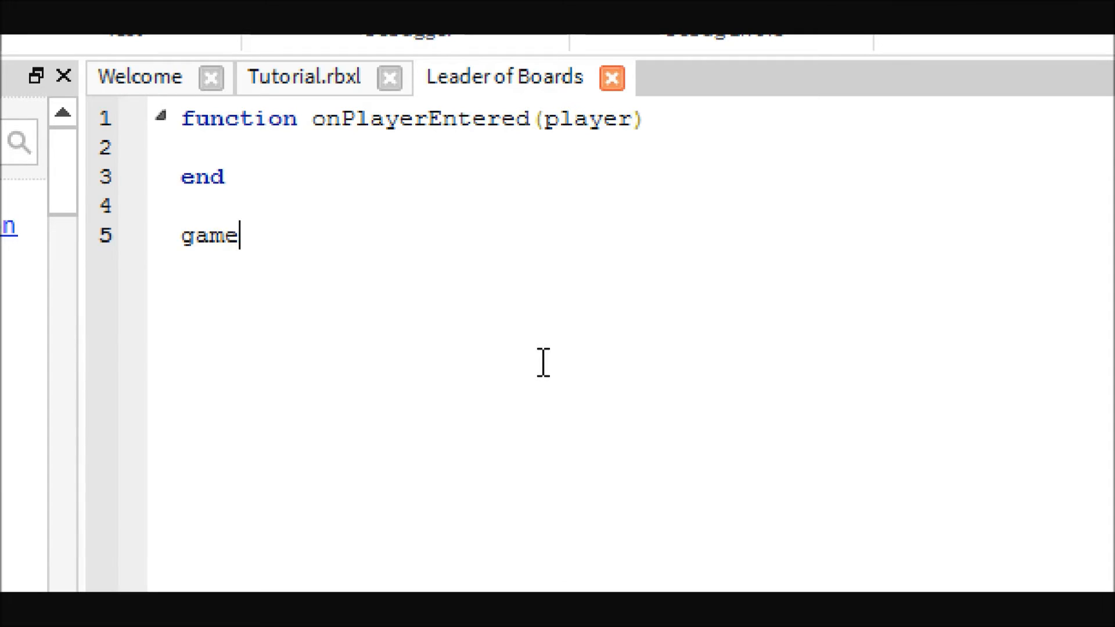
type(".Player")
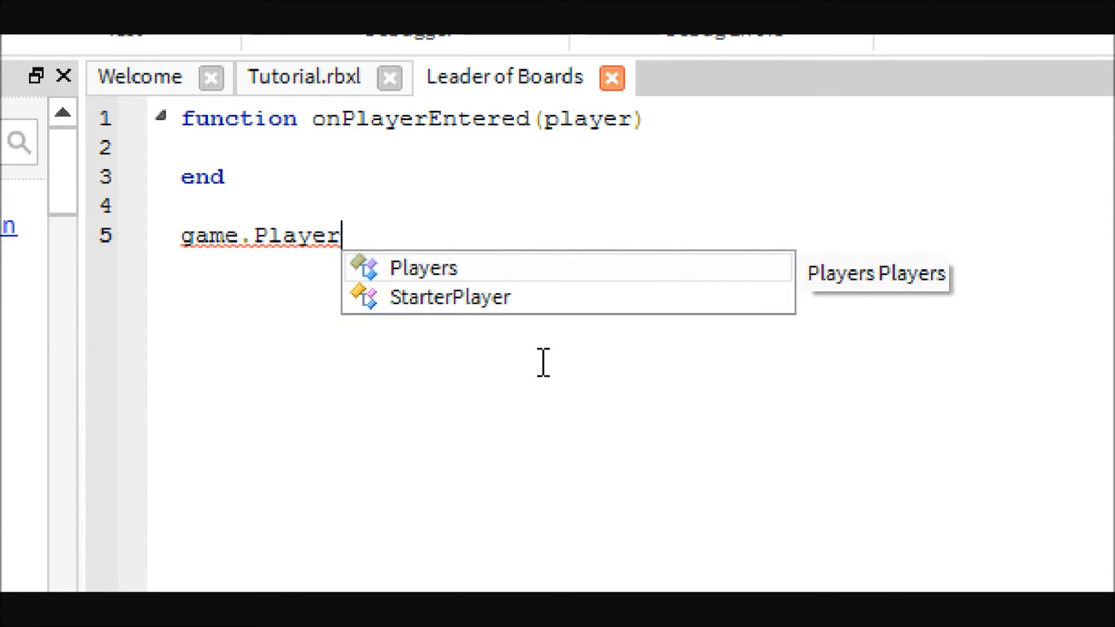
type("s.On")
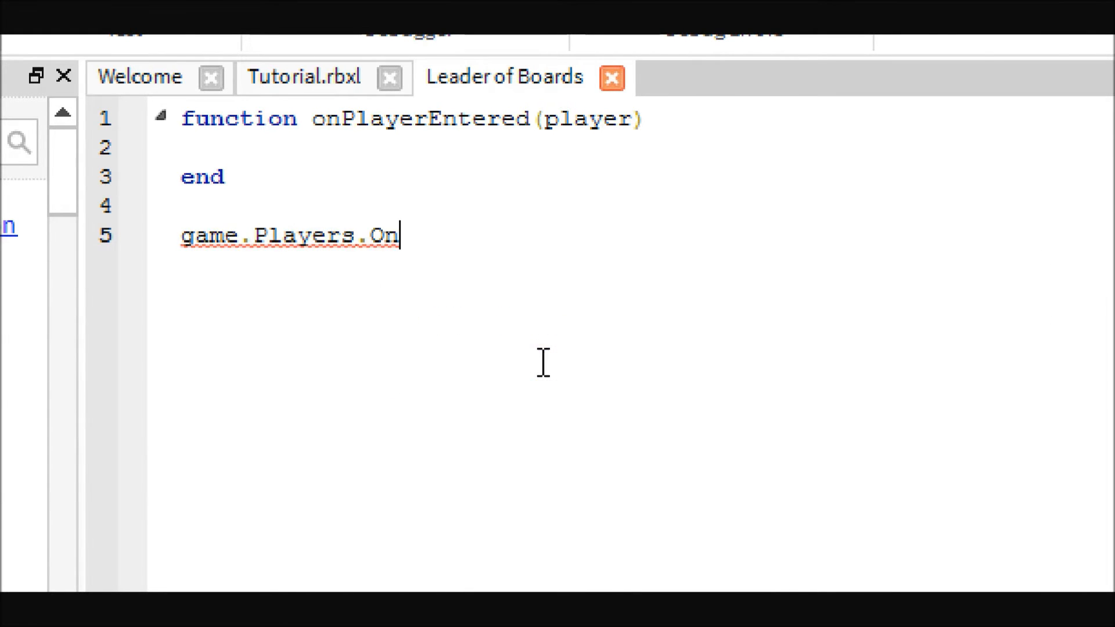
type("ChildAdded:conne")
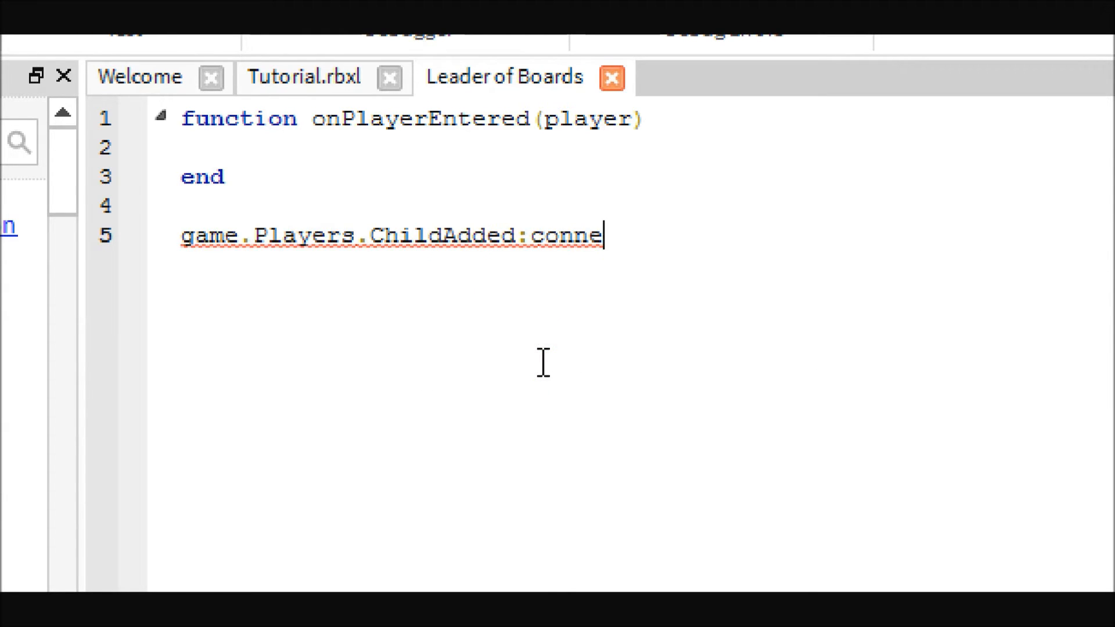
type("ct(onPlayer")
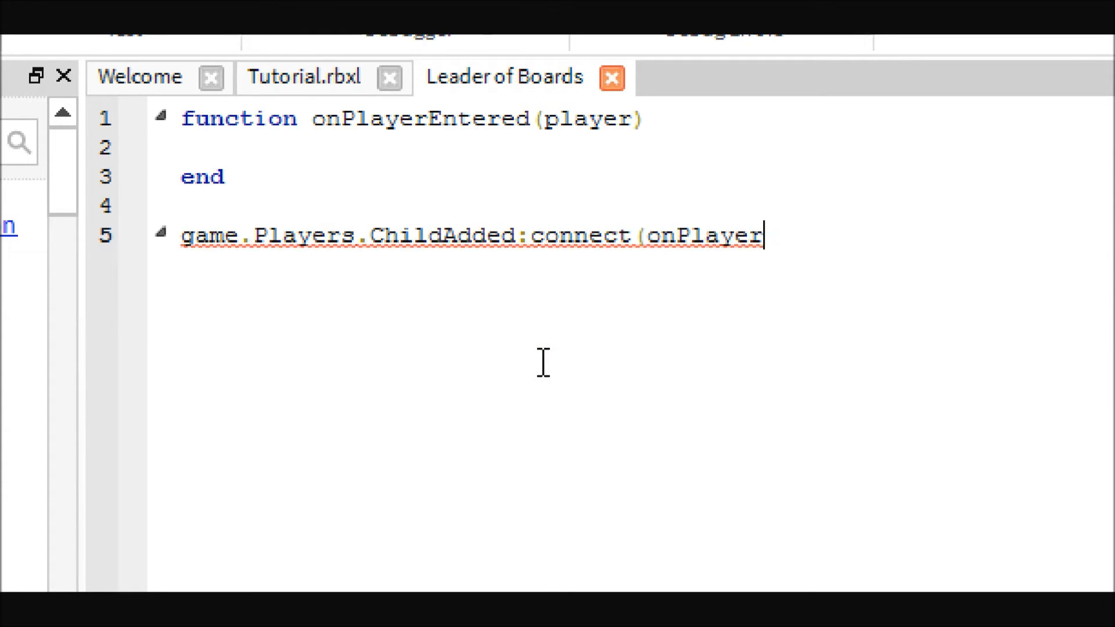
type("Added")
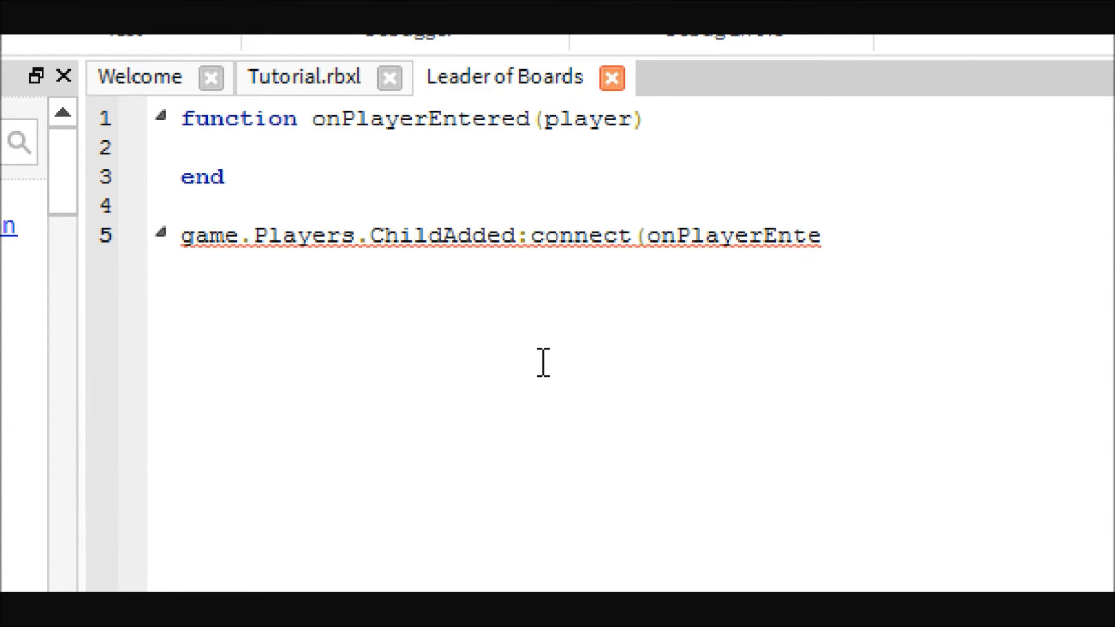
type("red)")
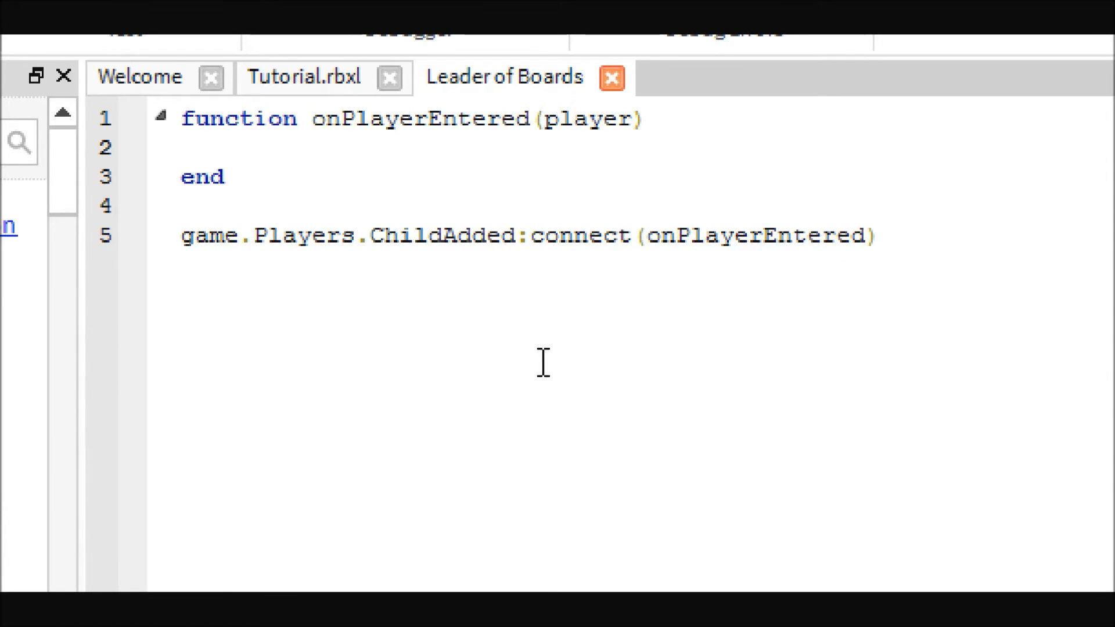
Step: Declare local stats = Instance.new("IntValue") inside the function
type("local")
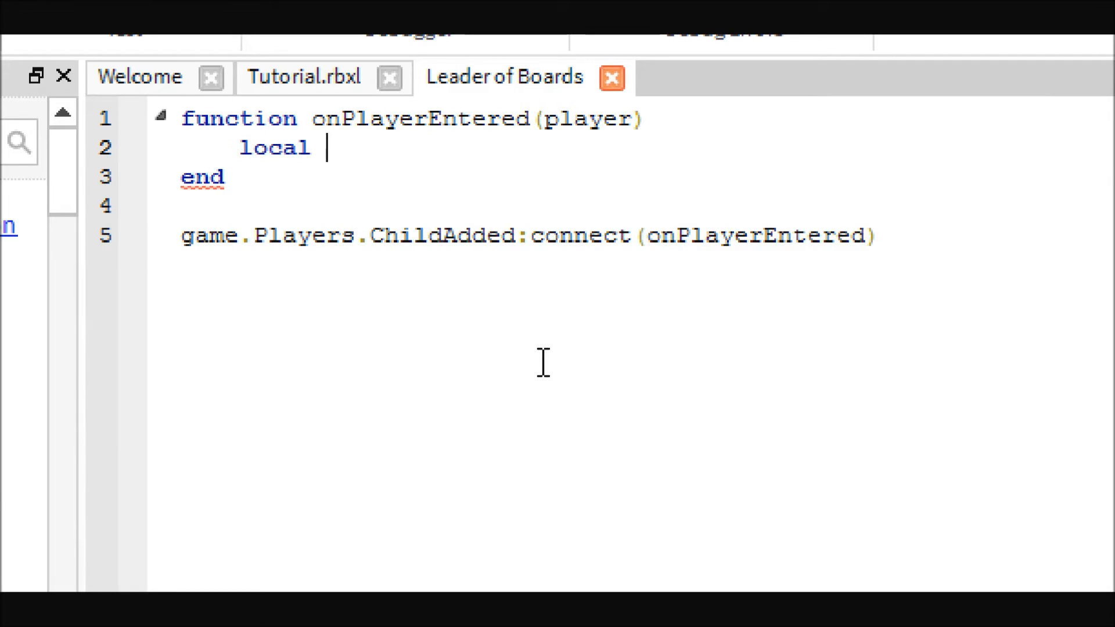
type("stats")
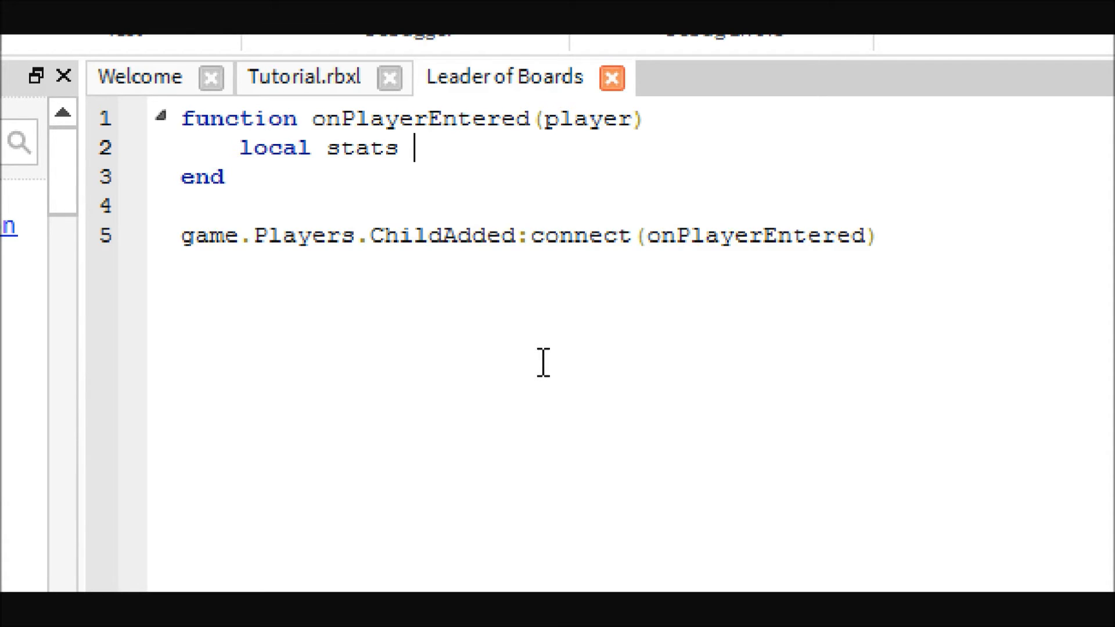
type("= I")
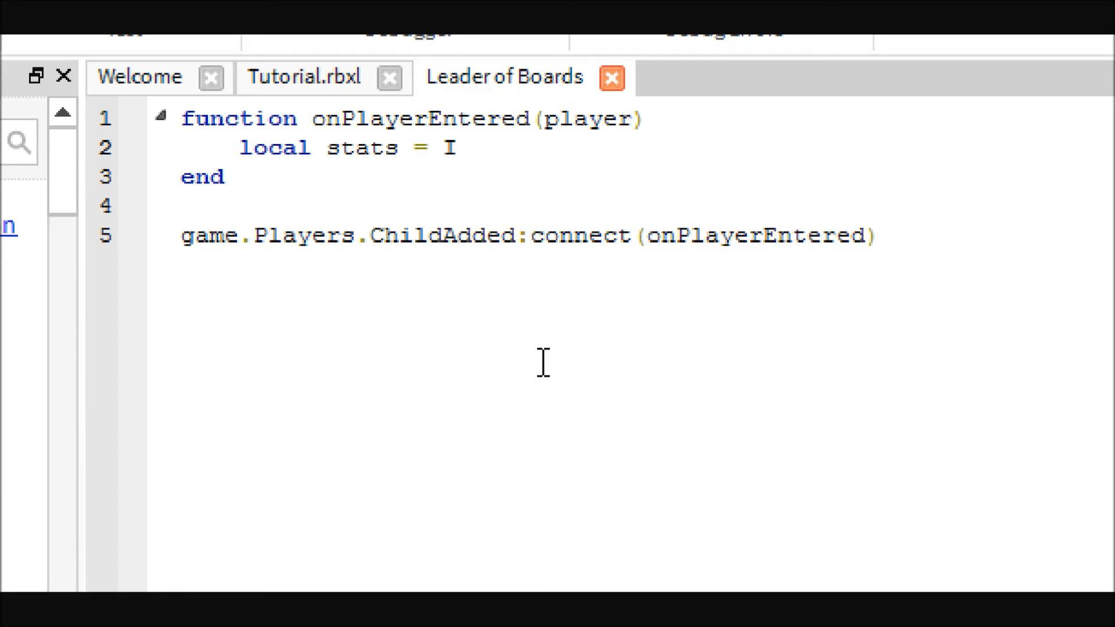
type("nstance.new(\"")
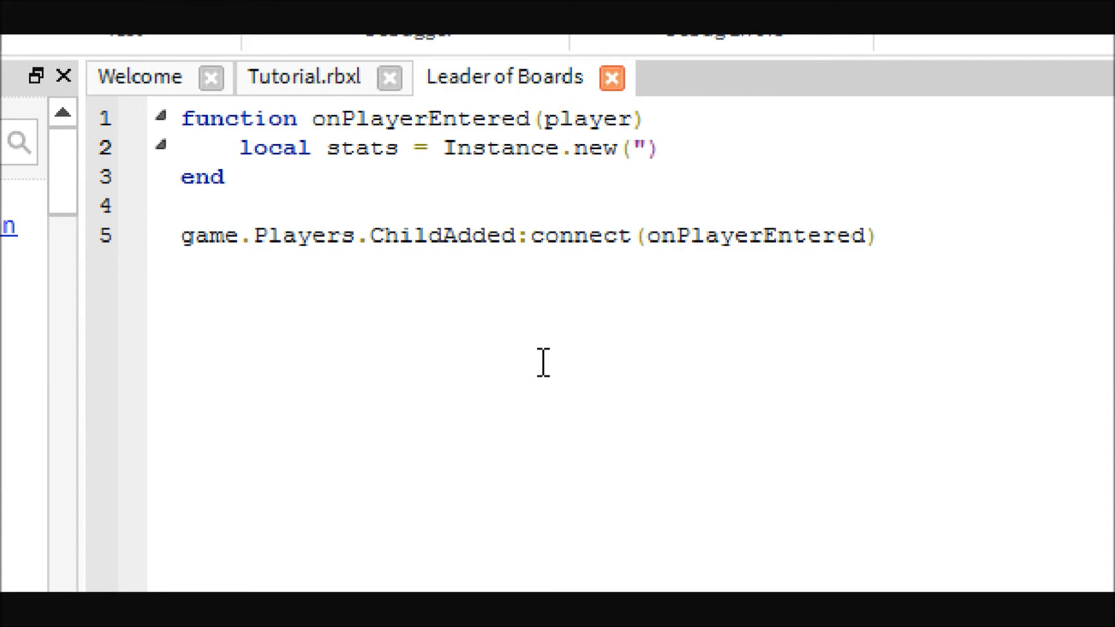
type("IntV")
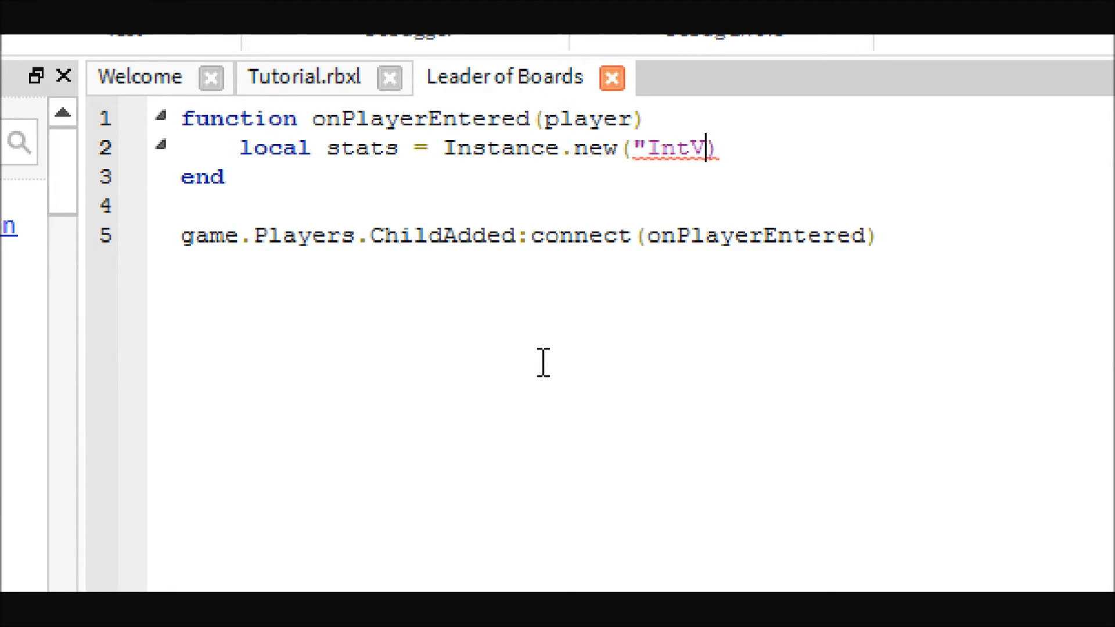
type("alue\"")
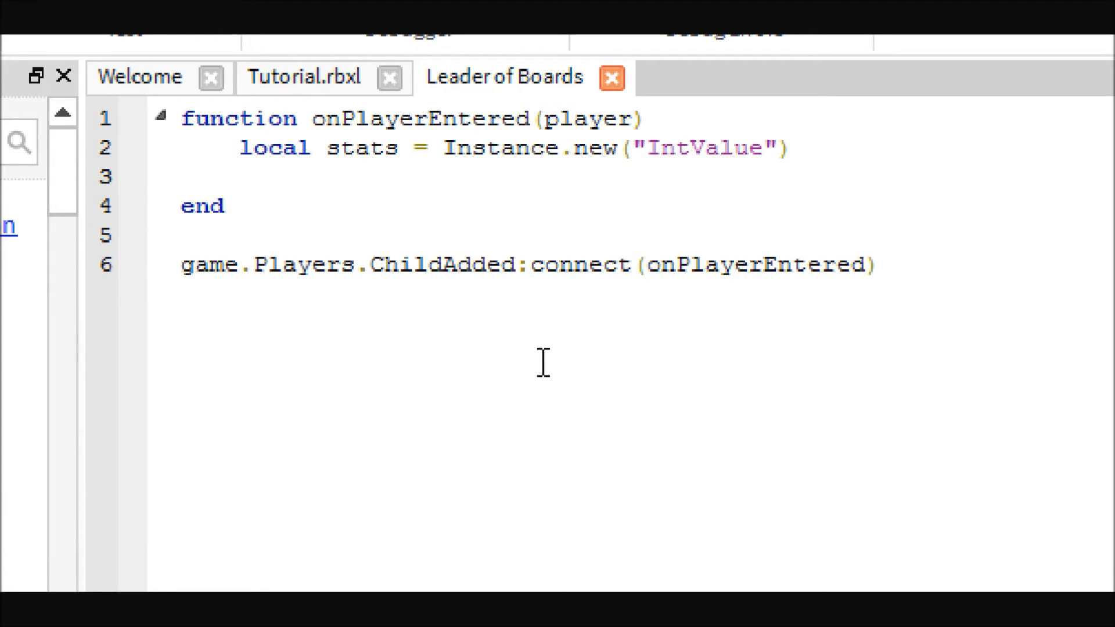
Step: Name stats "leaderstats", parent it to player, and start a stats2 local
type("stats.N")
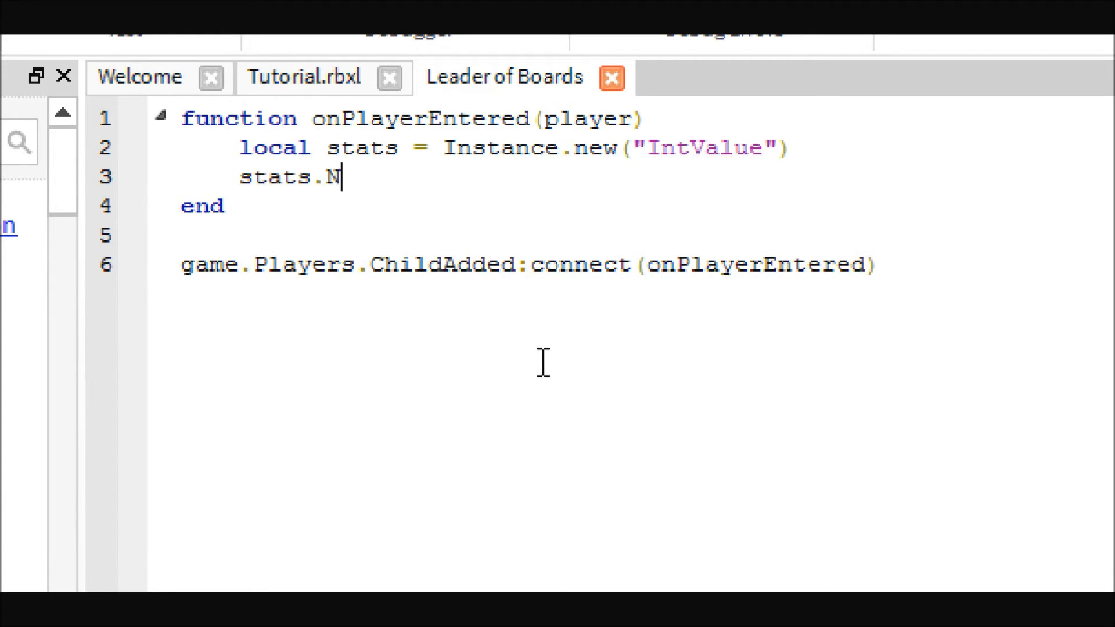
type("ame = \"L")
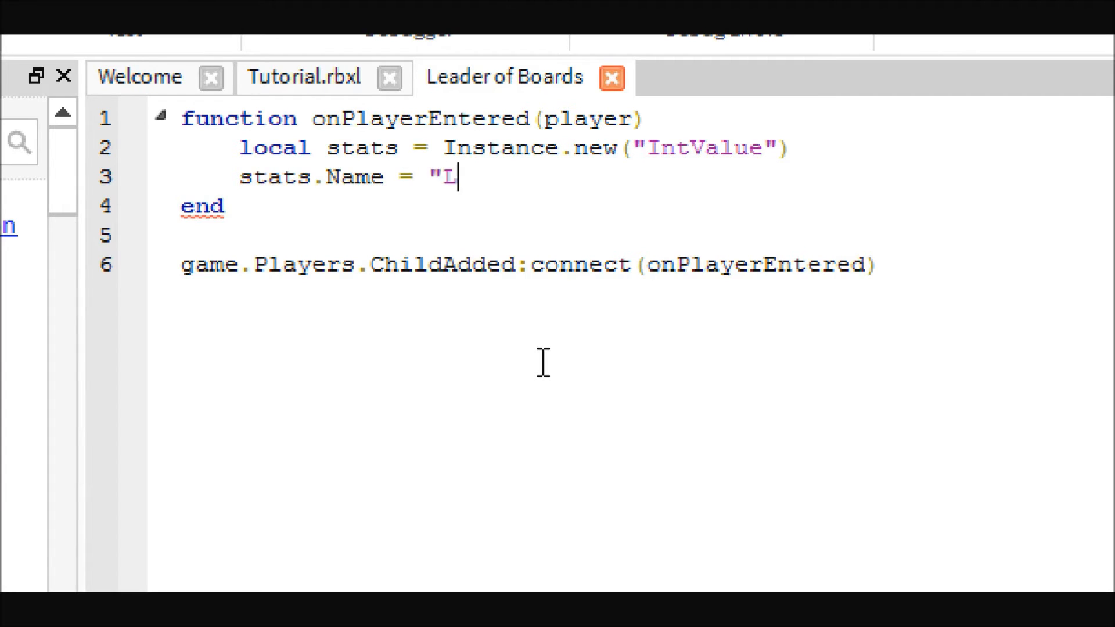
type("eaderstats")
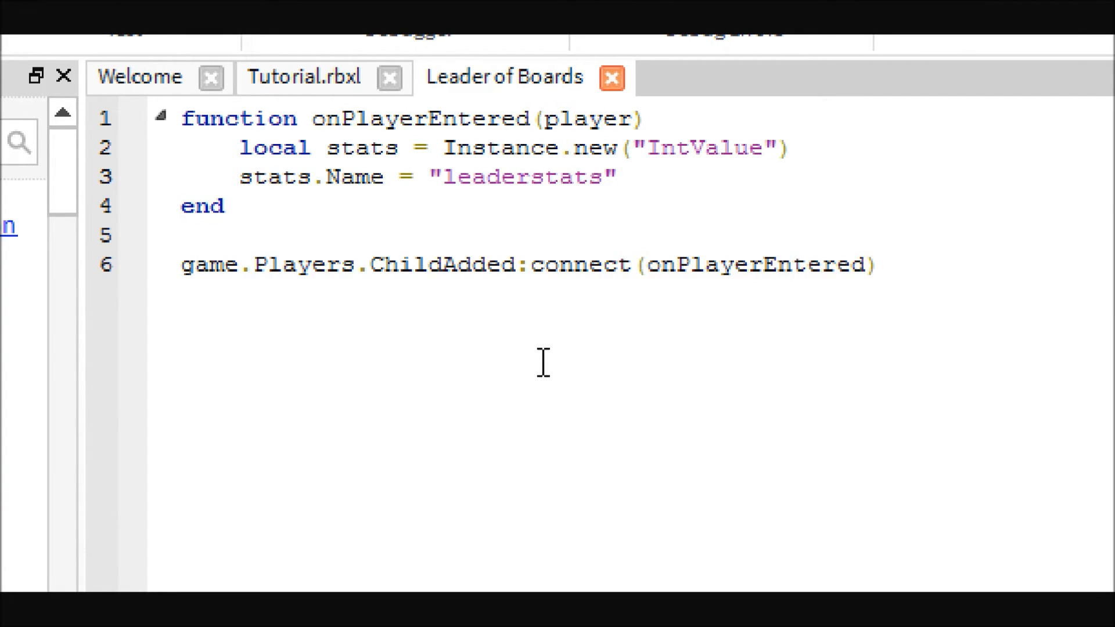
type("stats")
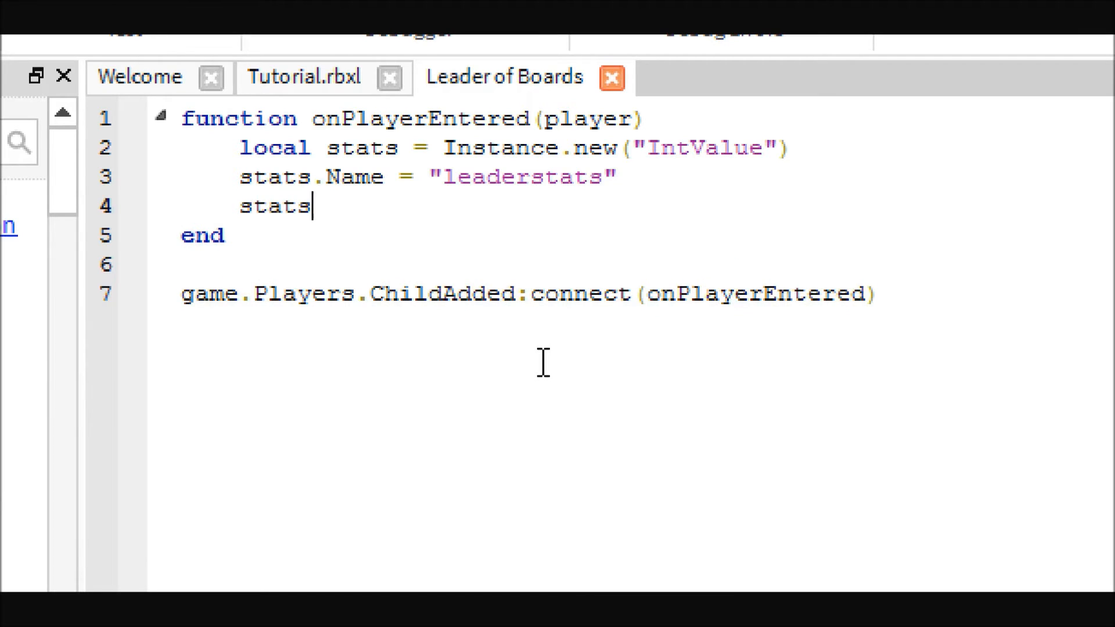
type(".Pare")
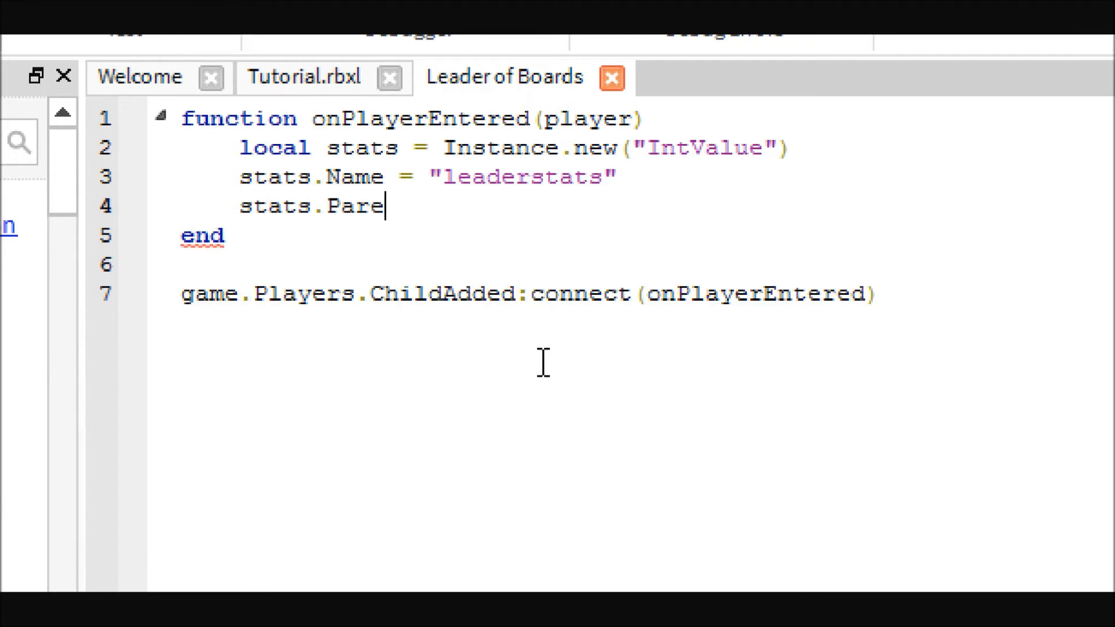
type("nt = player")
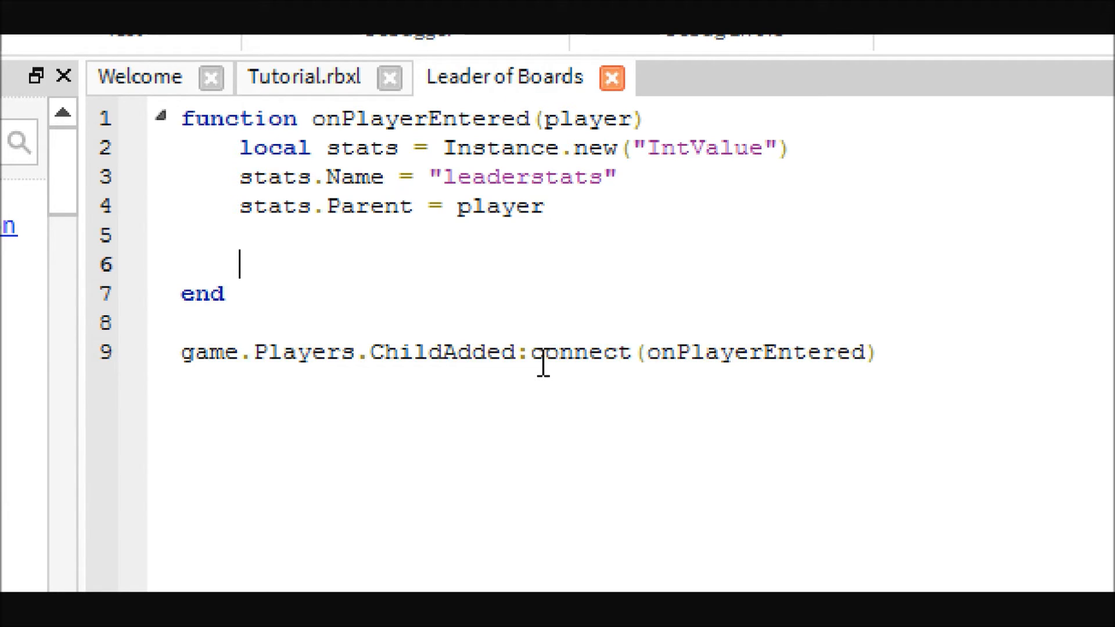
type("local")
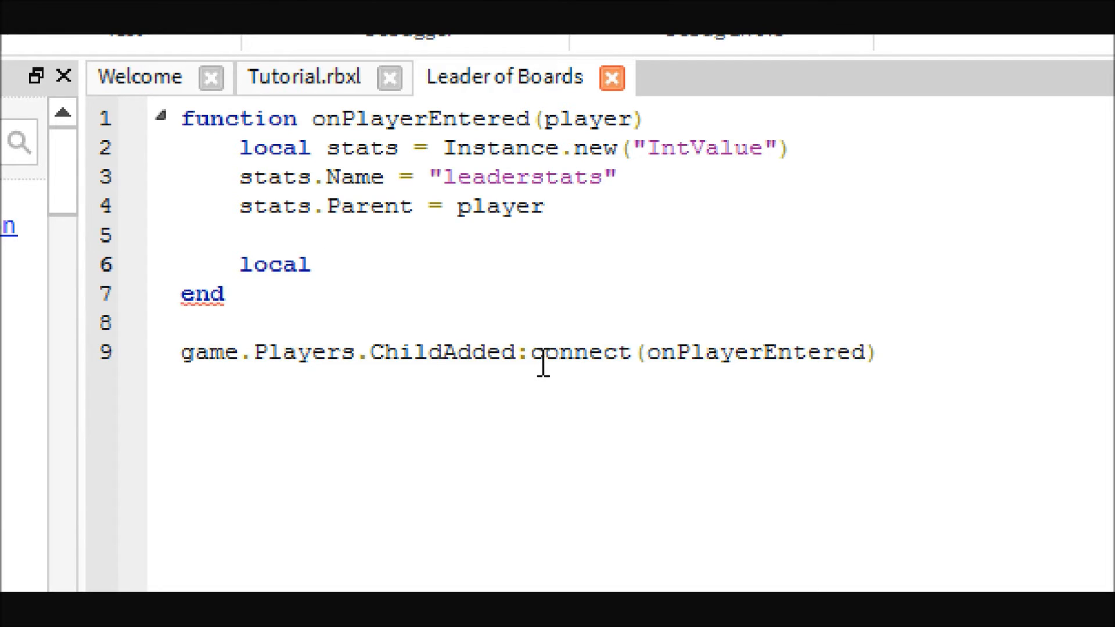
type("stats2")
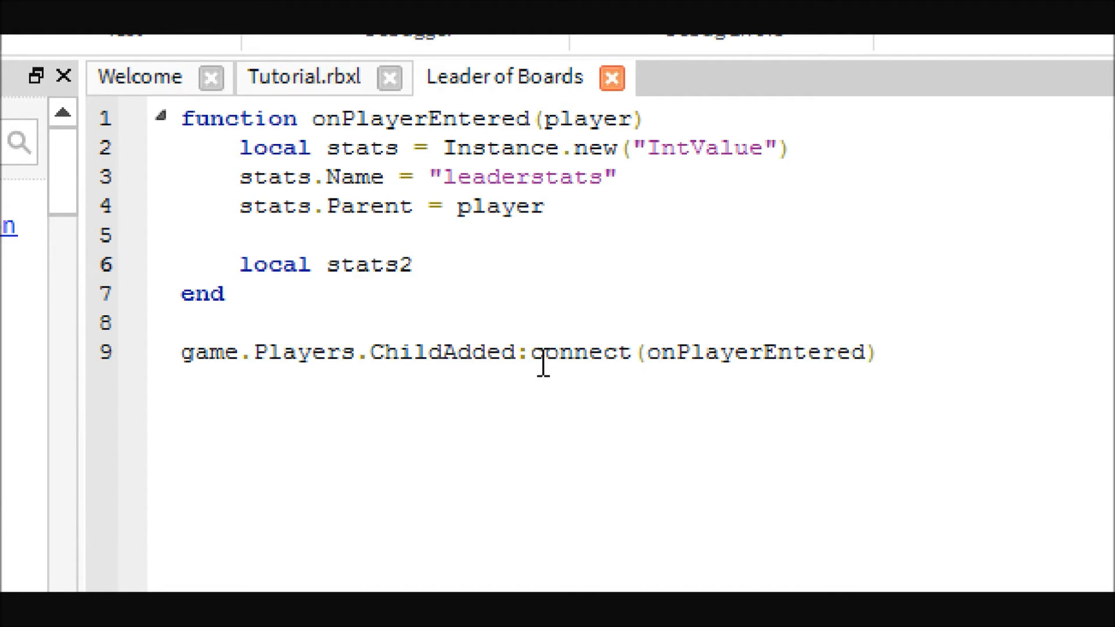
Step: Assign stats2 = Instance.new("IntValue")
type("=")
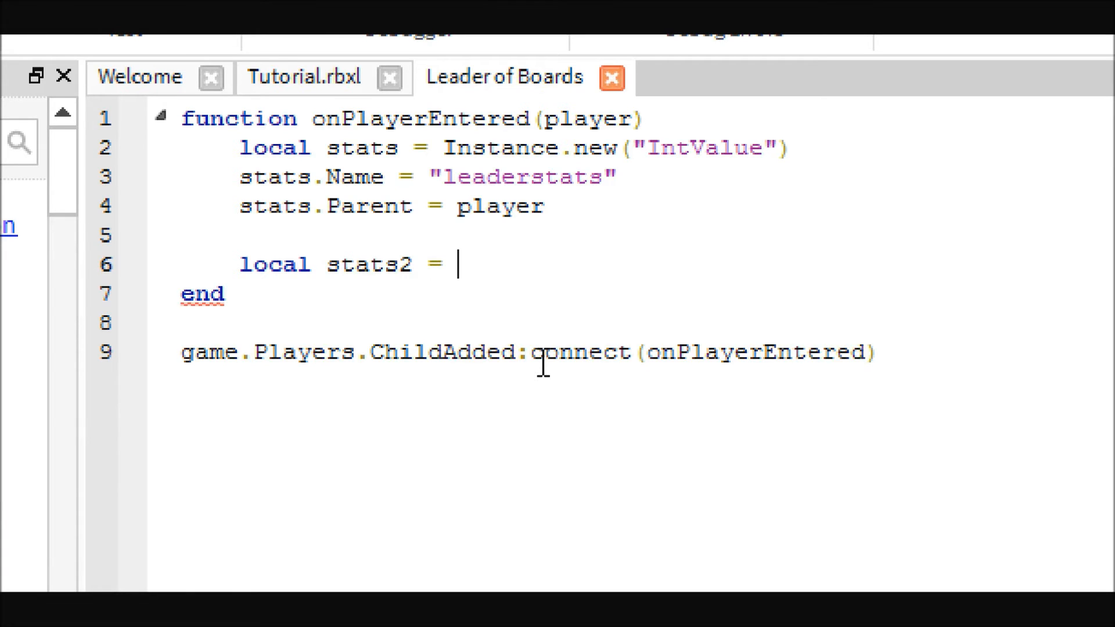
type("Instan")
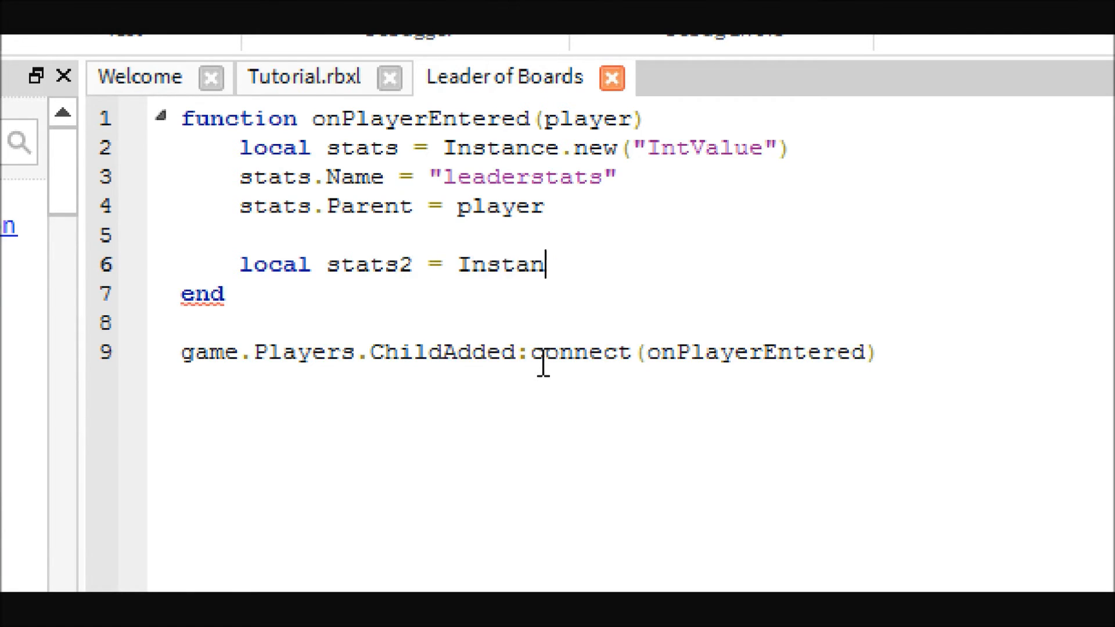
type("ce.new")
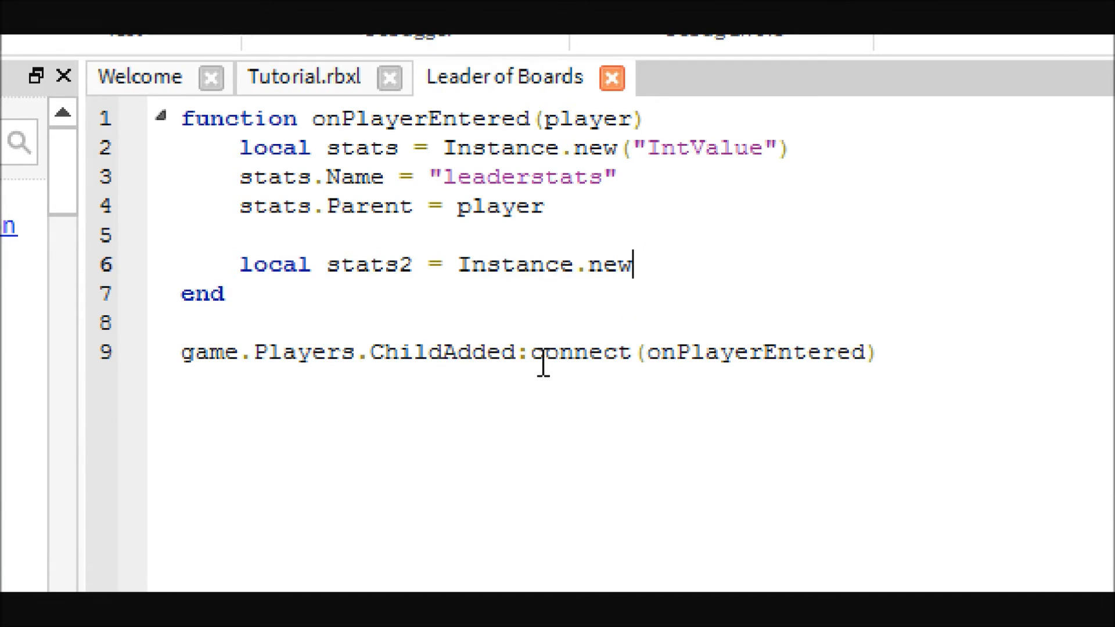
type("(\"Int")
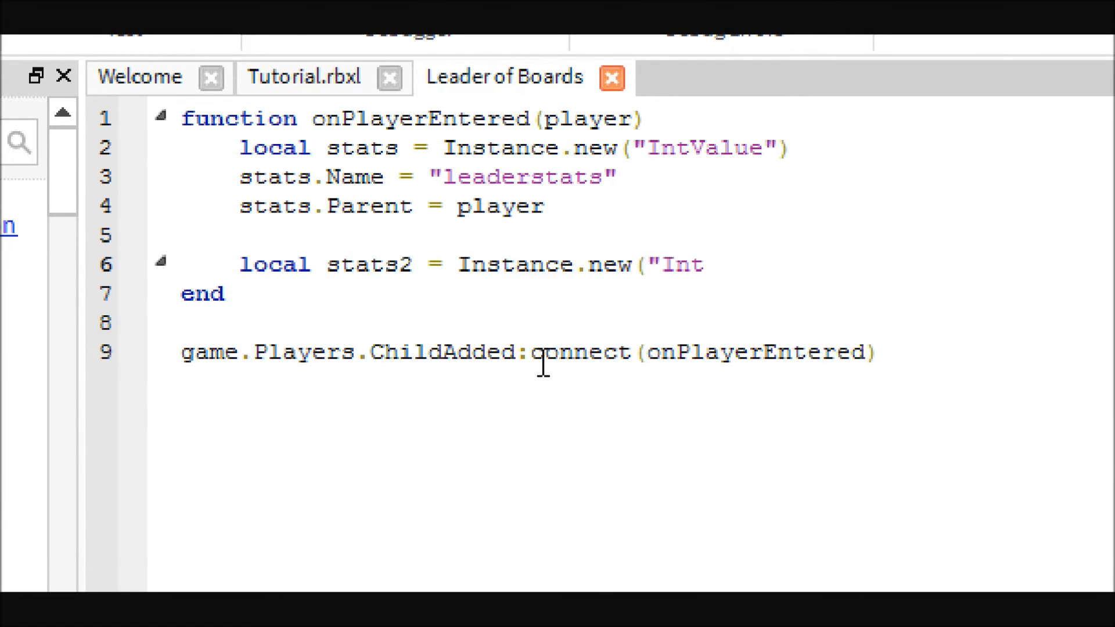
type("Value)")
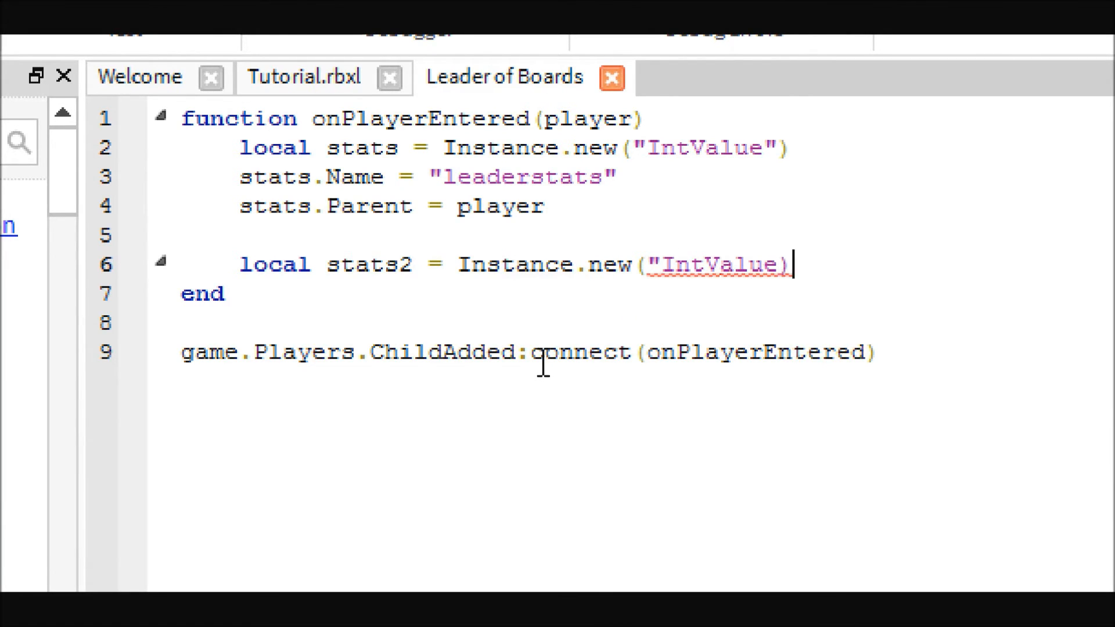
type("\"")
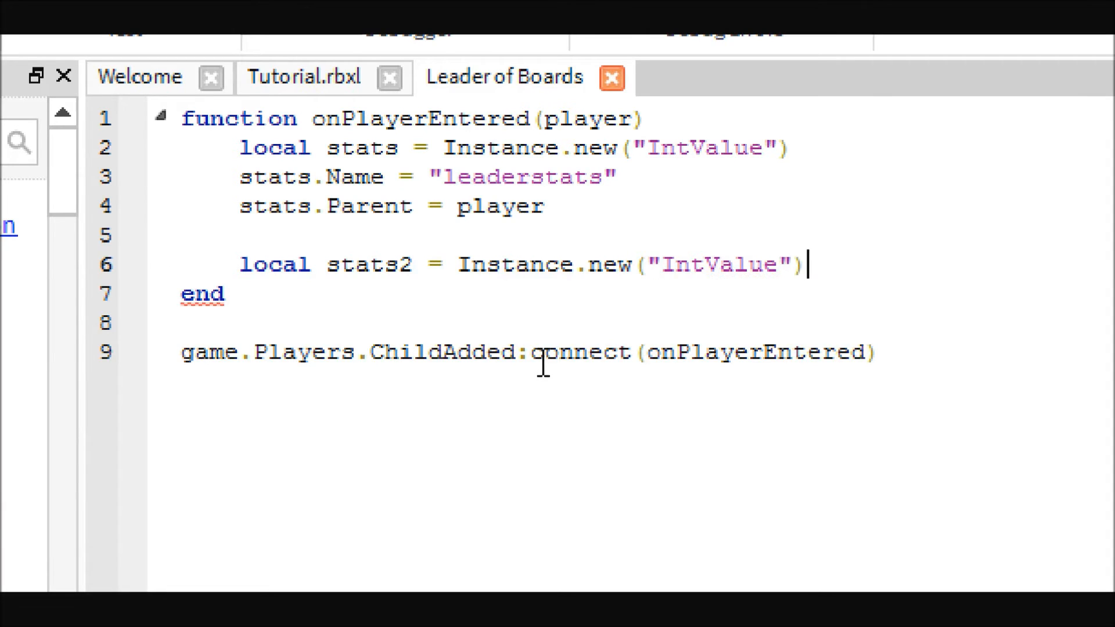
Step: Set stats2.Name to "Tycoon" and stats2.Parent to player
type("stats2.Nam")
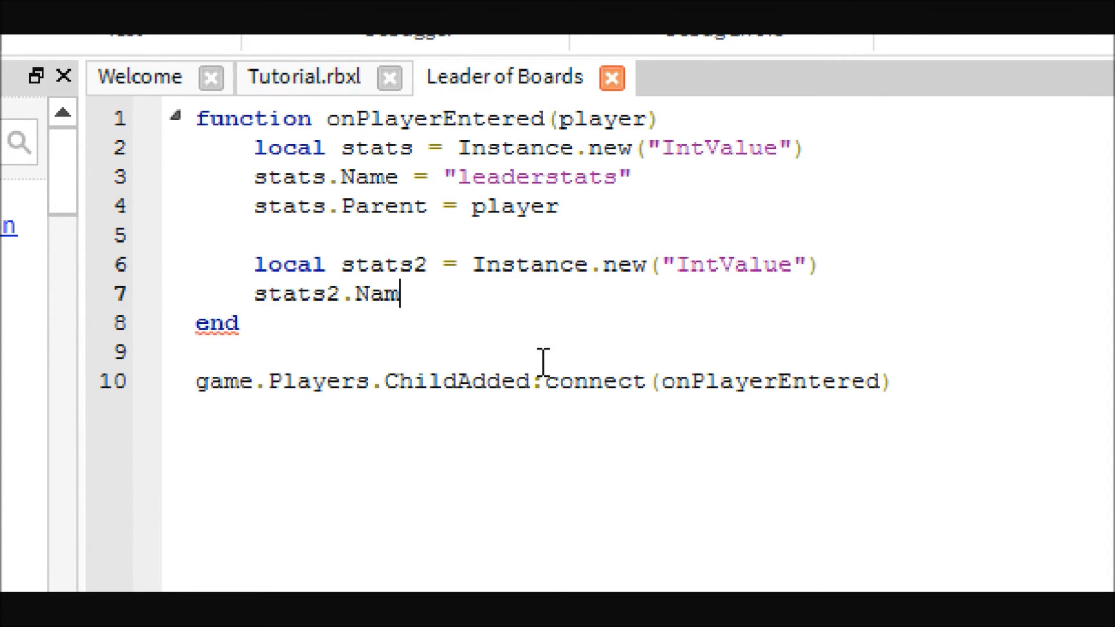
type("e = \"Tyc")
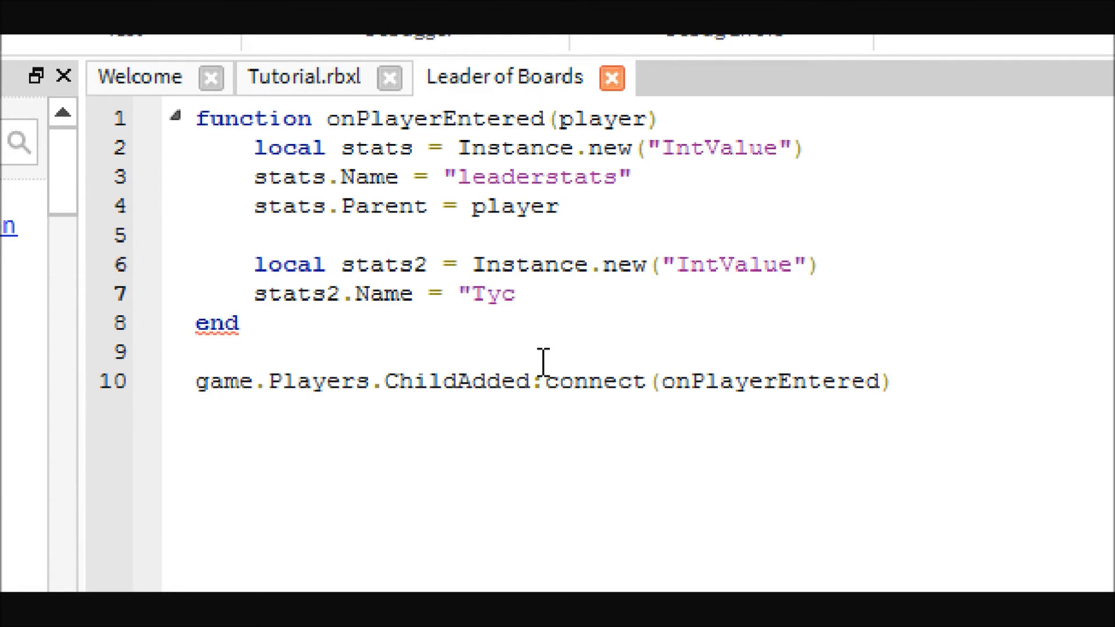
type("oon\"")
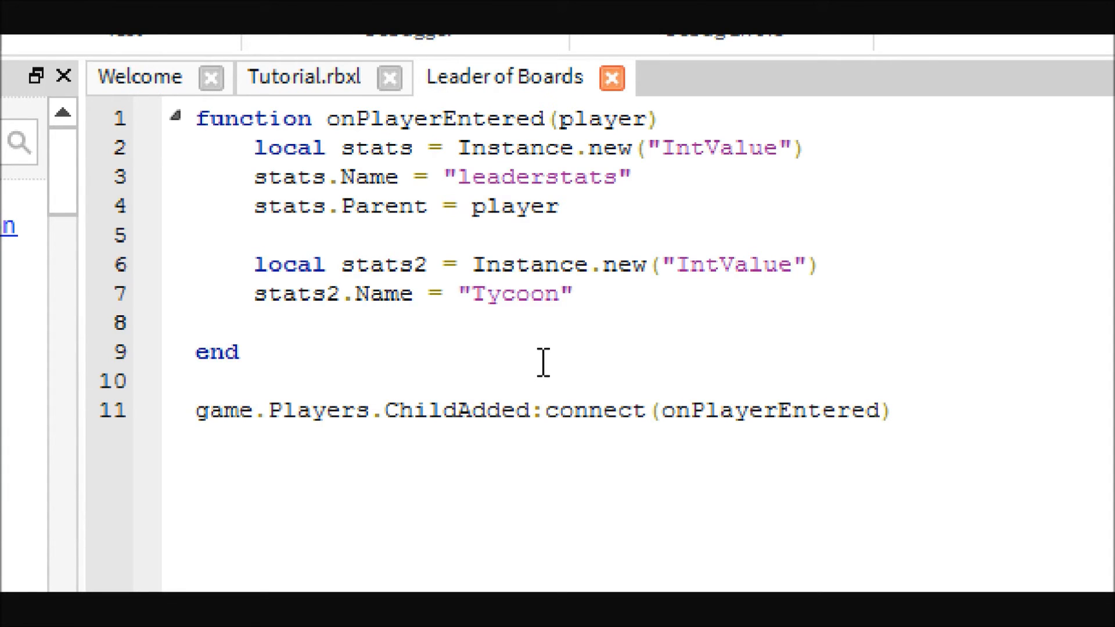
type("stat")
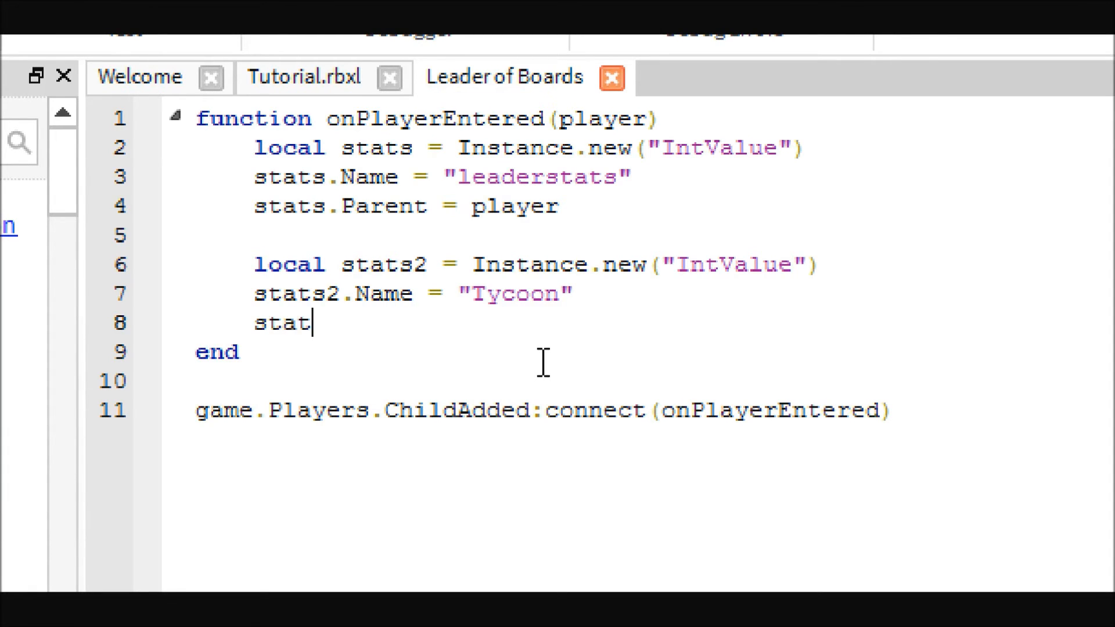
type("s2")
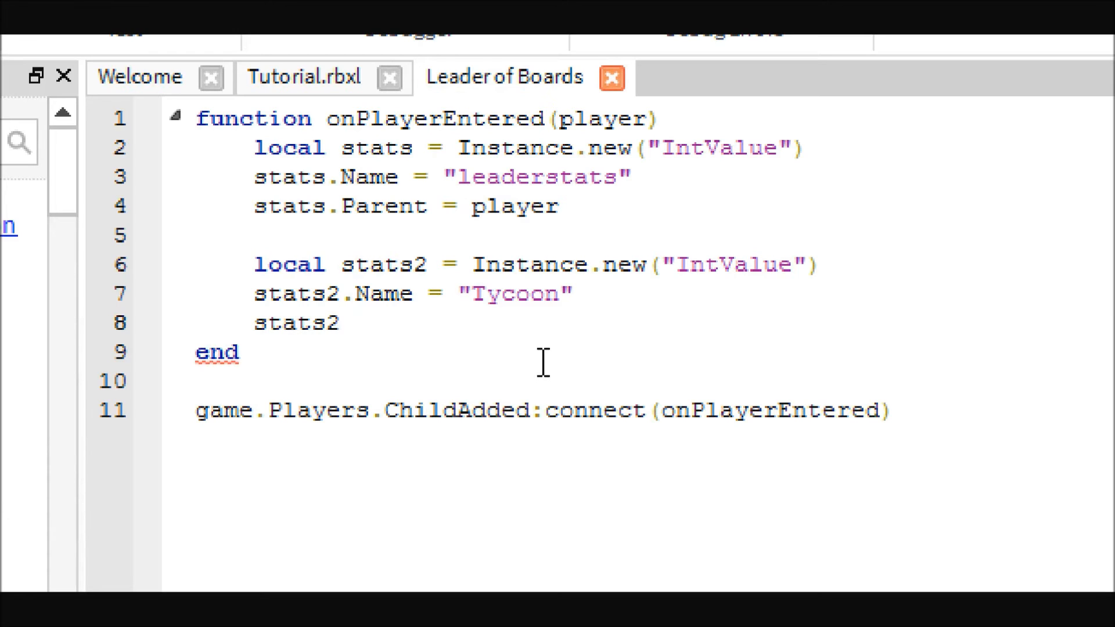
type(".Parent =")
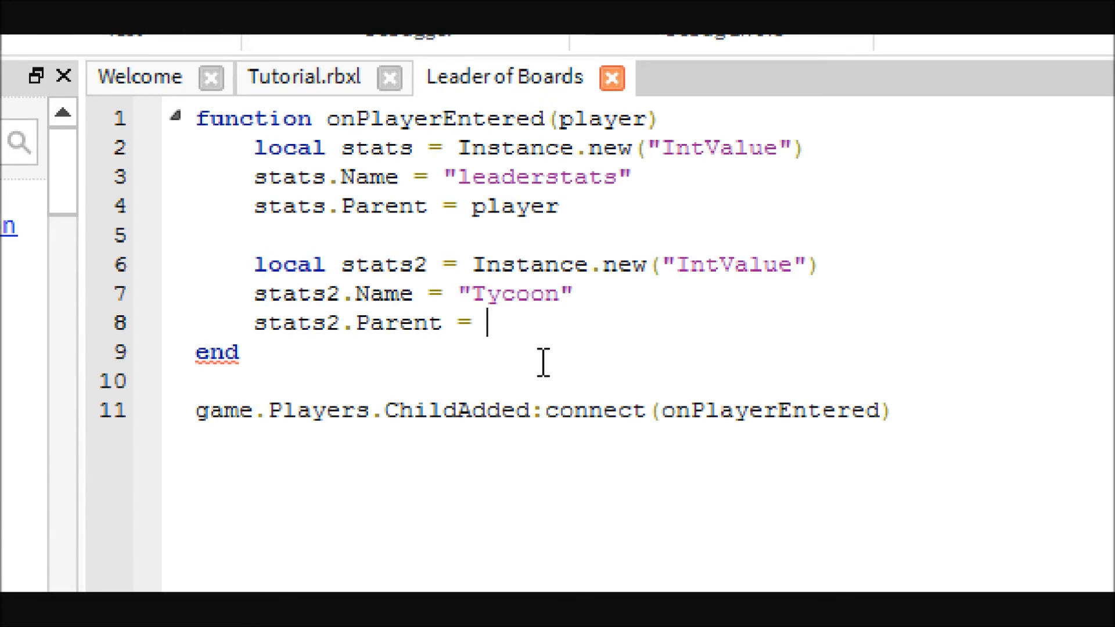
type("p1")
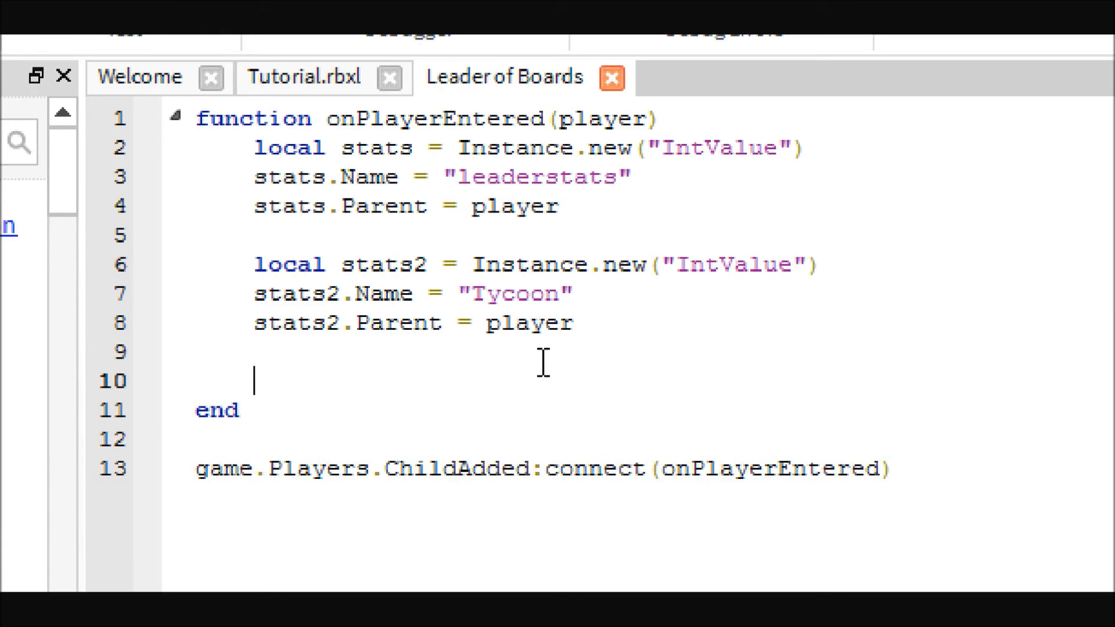
Step: Insert stats2.Value = 0 above the Tycoon Parent line
left_click(493, 209)
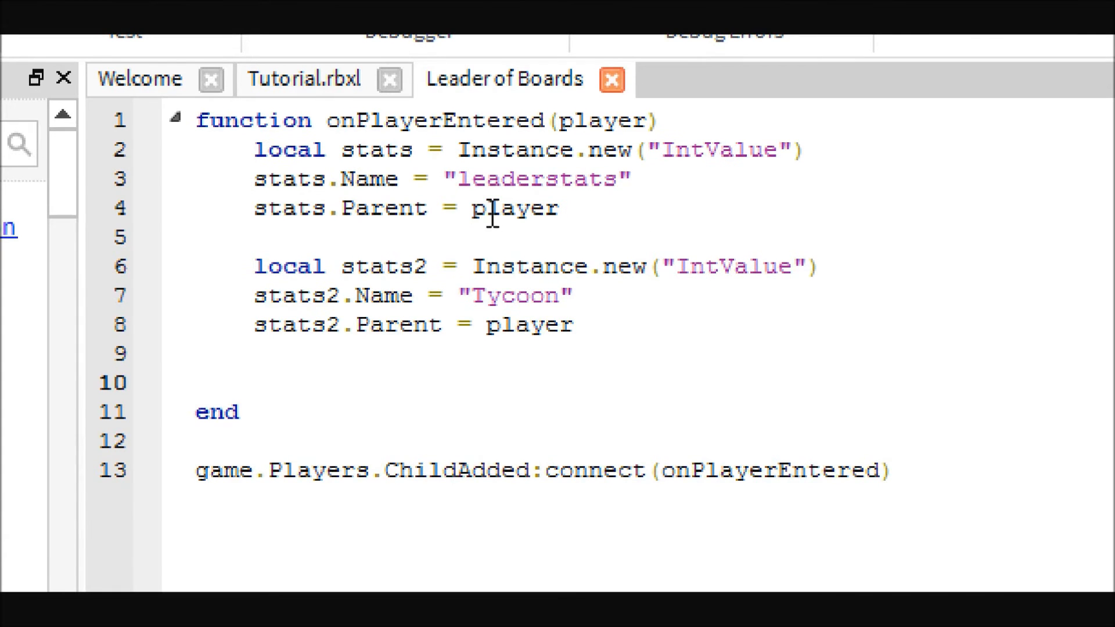
mouse_move(335, 124)
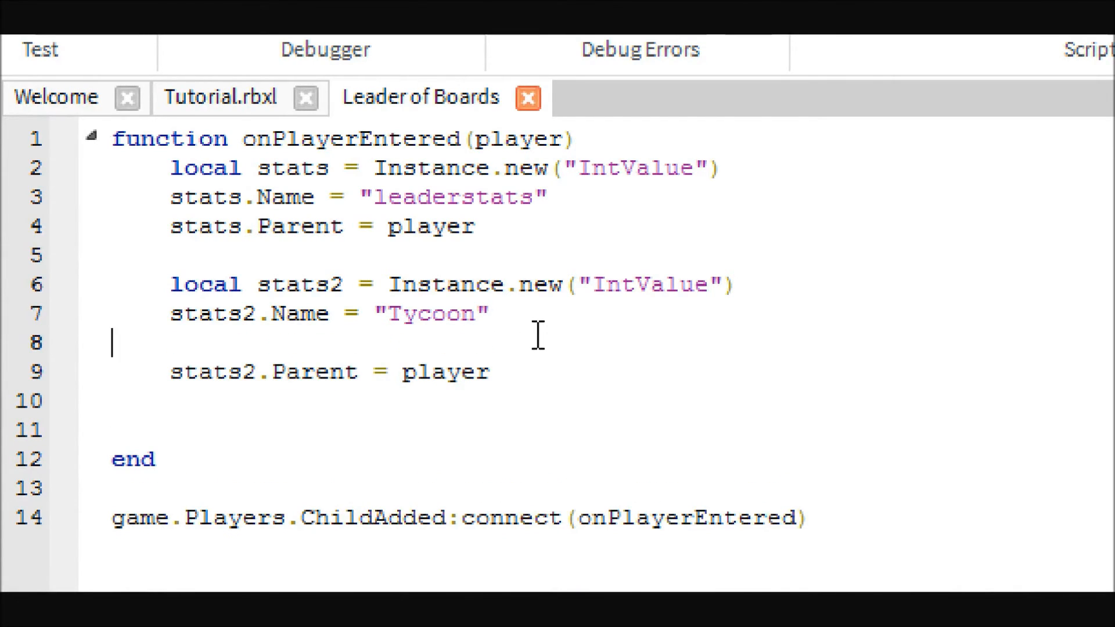
type("stats2")
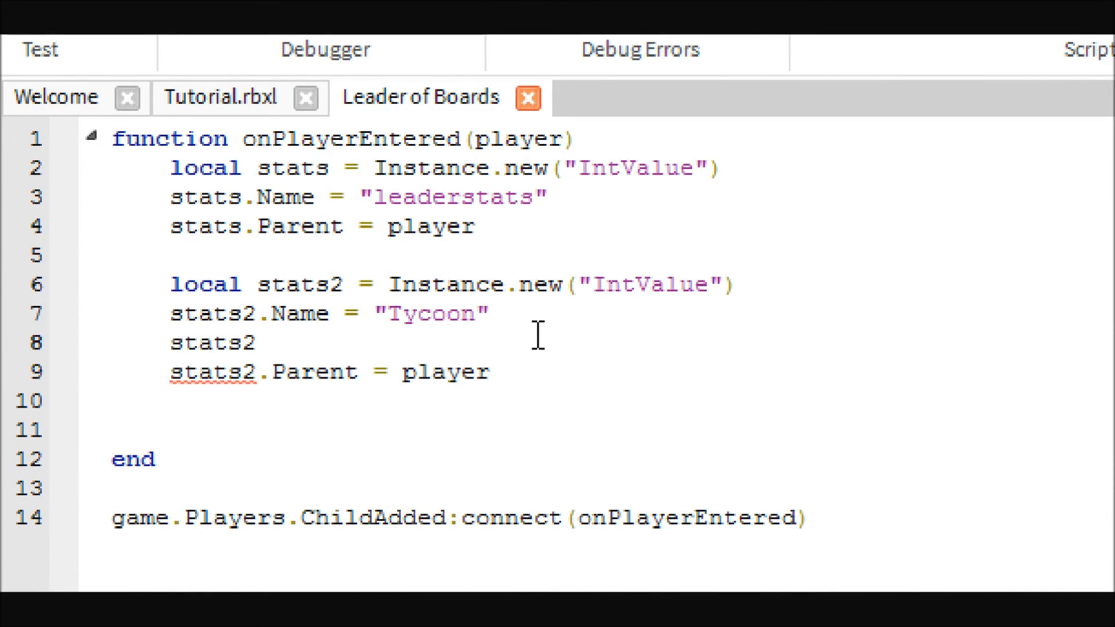
type(".")
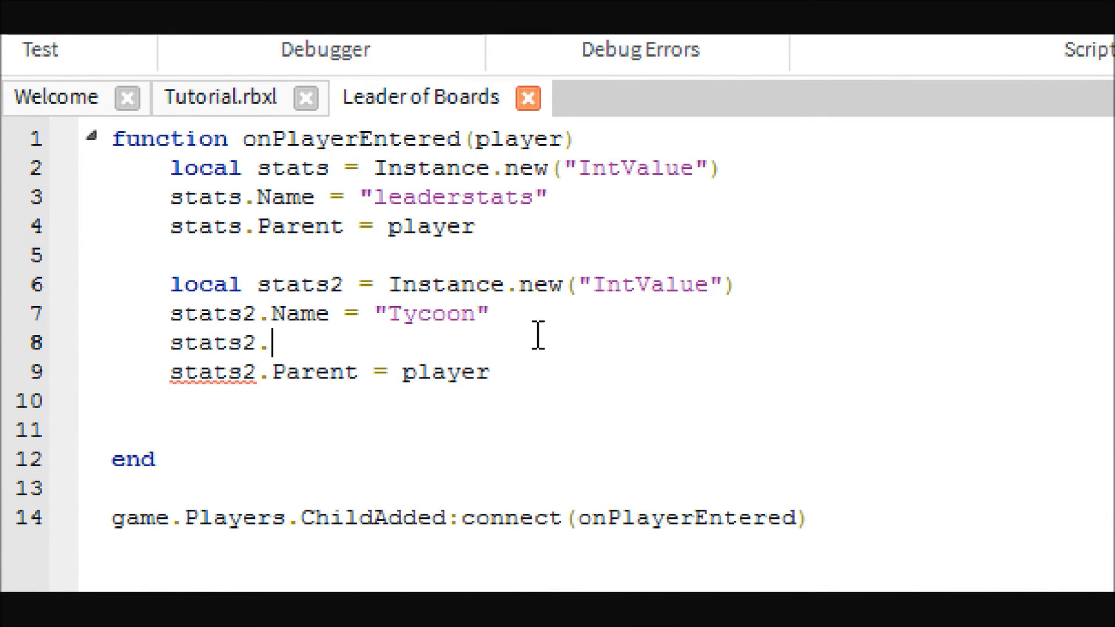
type("Value =")
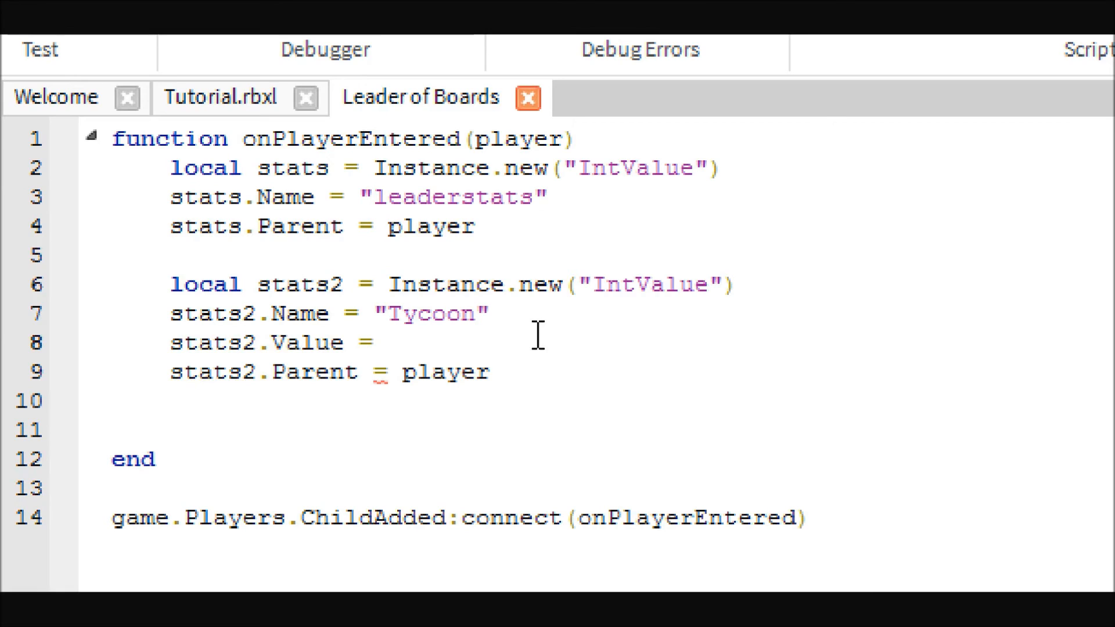
type("0")
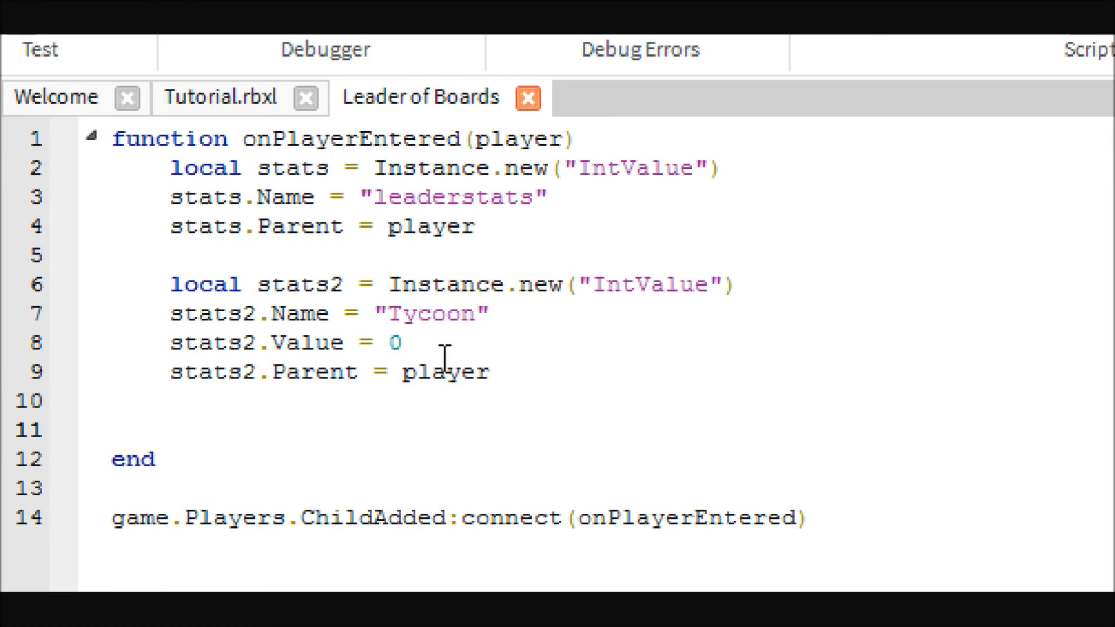
mouse_move(458, 507)
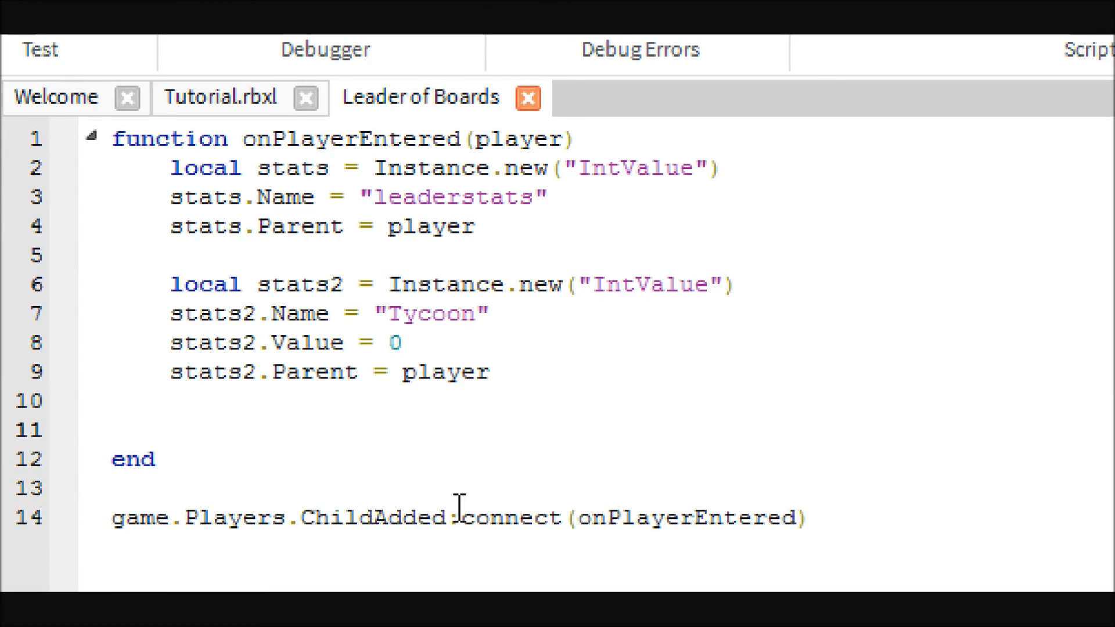
Step: Create local cash = Instance.new("IntValue") named "Money"
type("local")
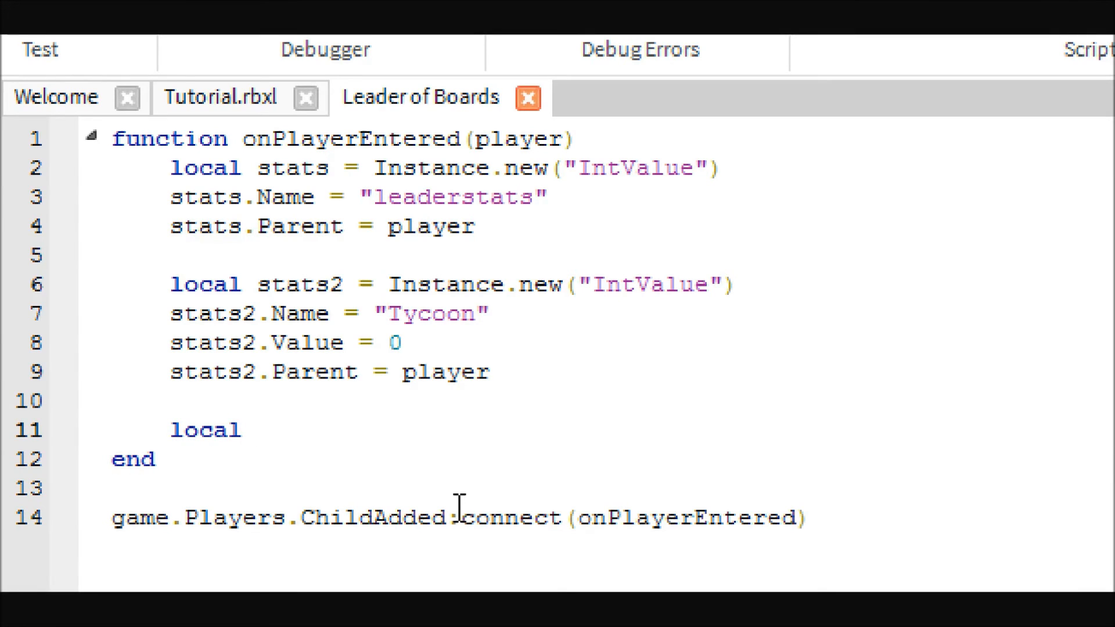
type("cash")
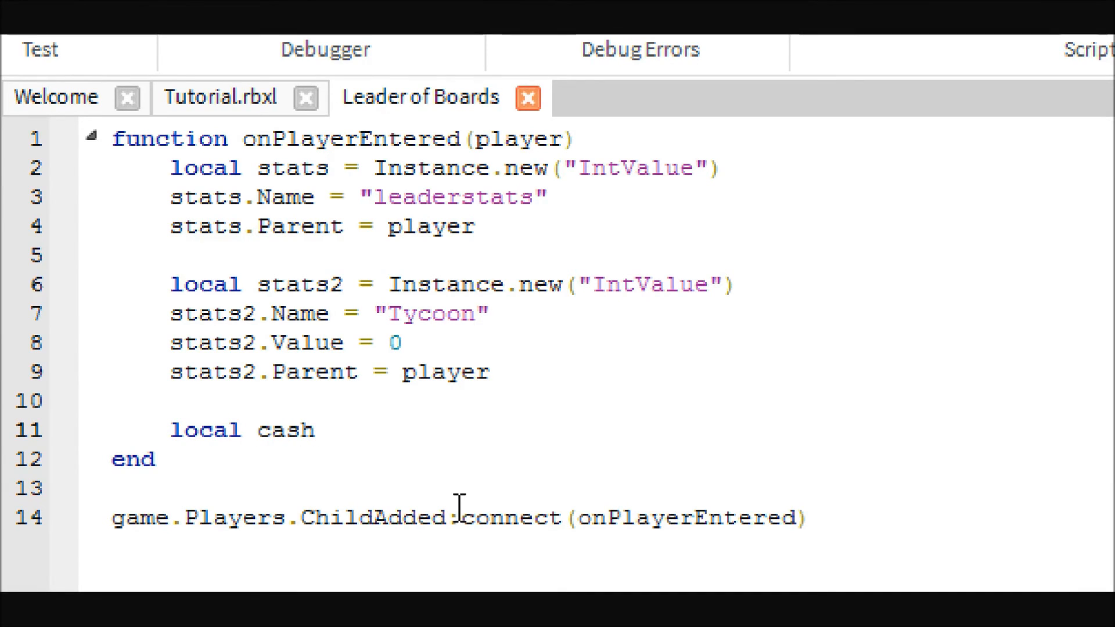
type("=")
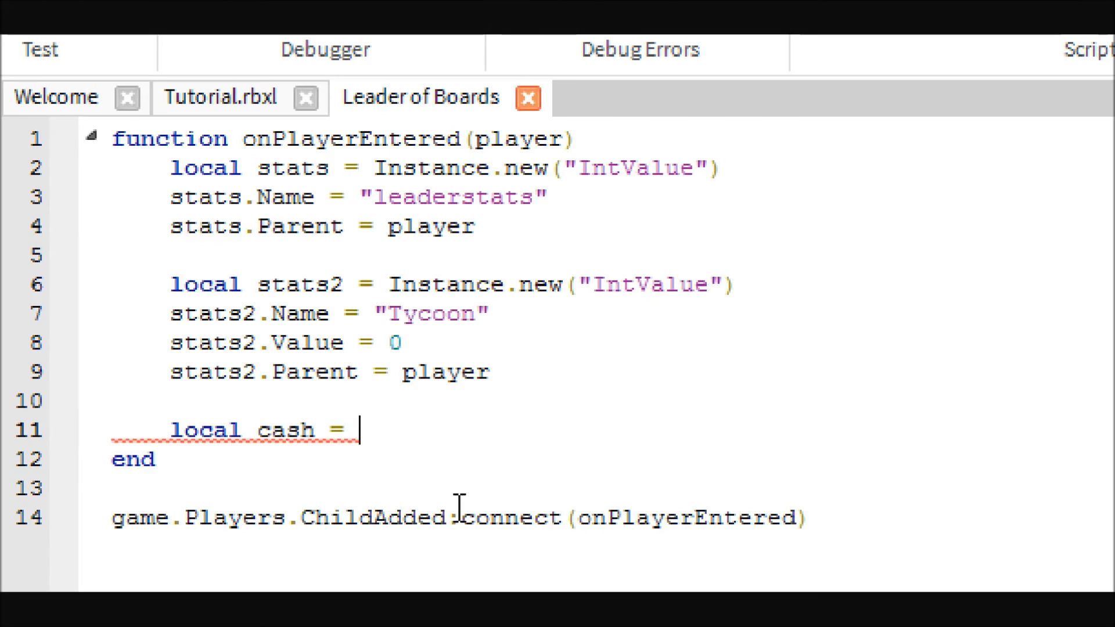
type("Instance.new(")
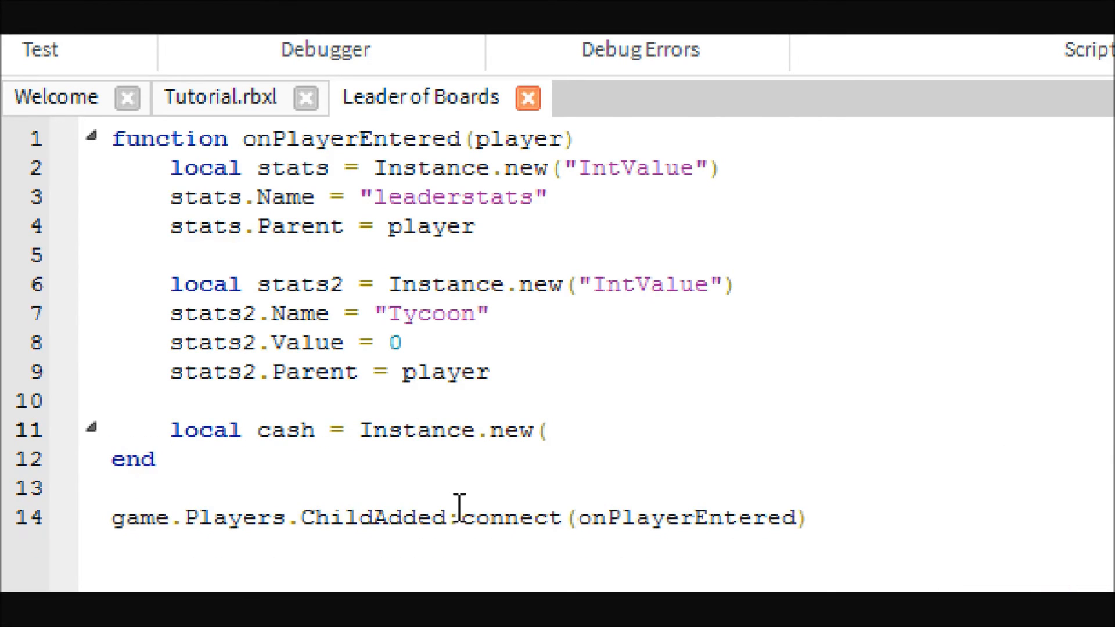
type("\"Int")
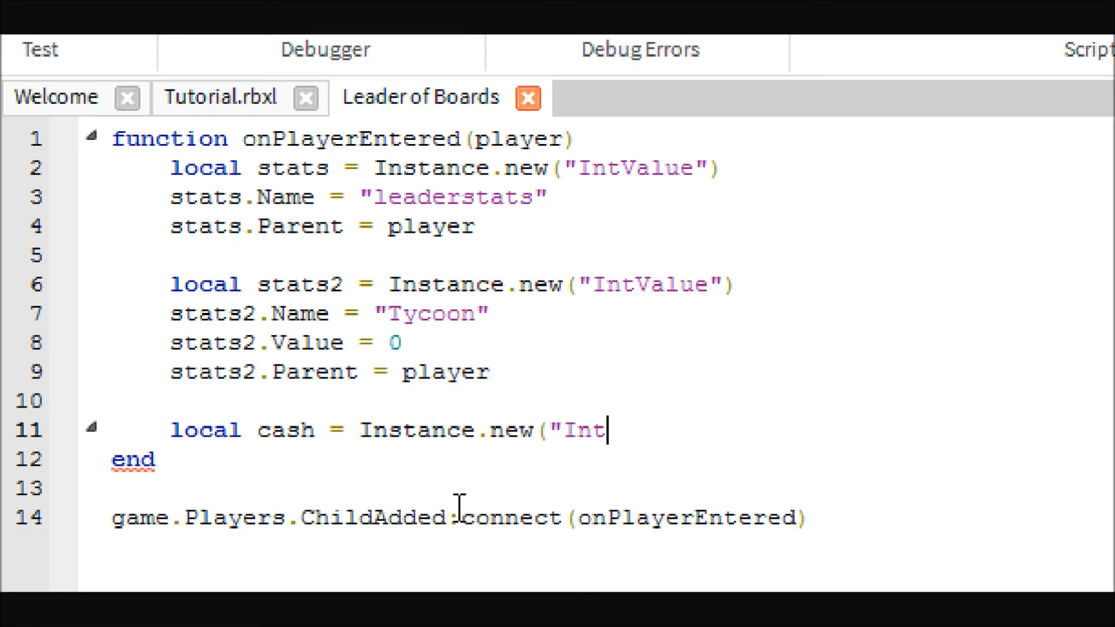
type("Value\")")
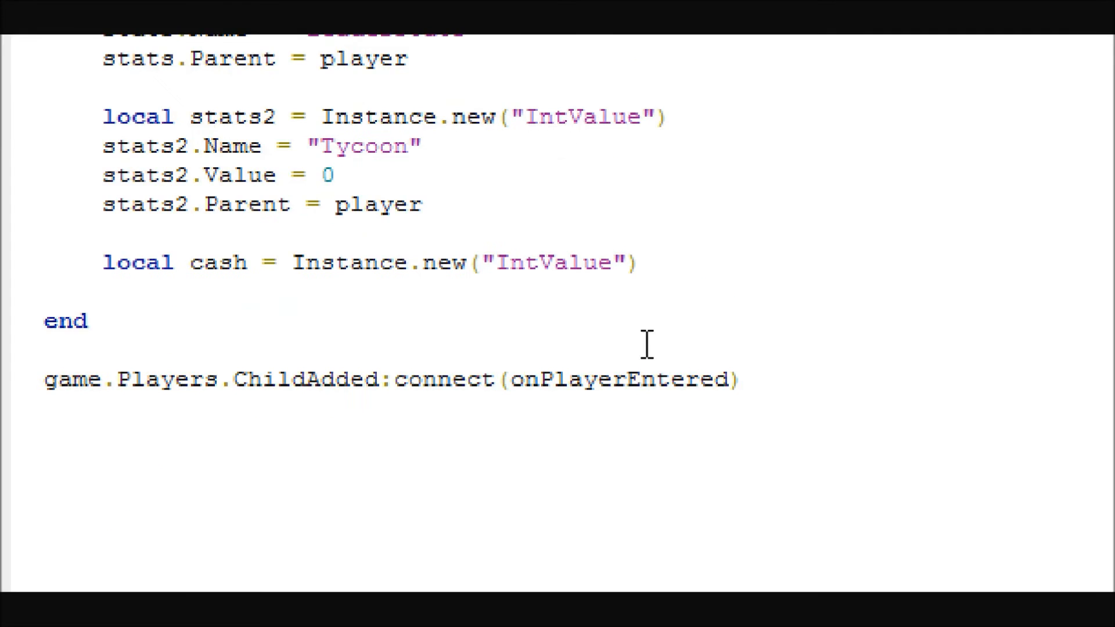
type("cash.Nam")
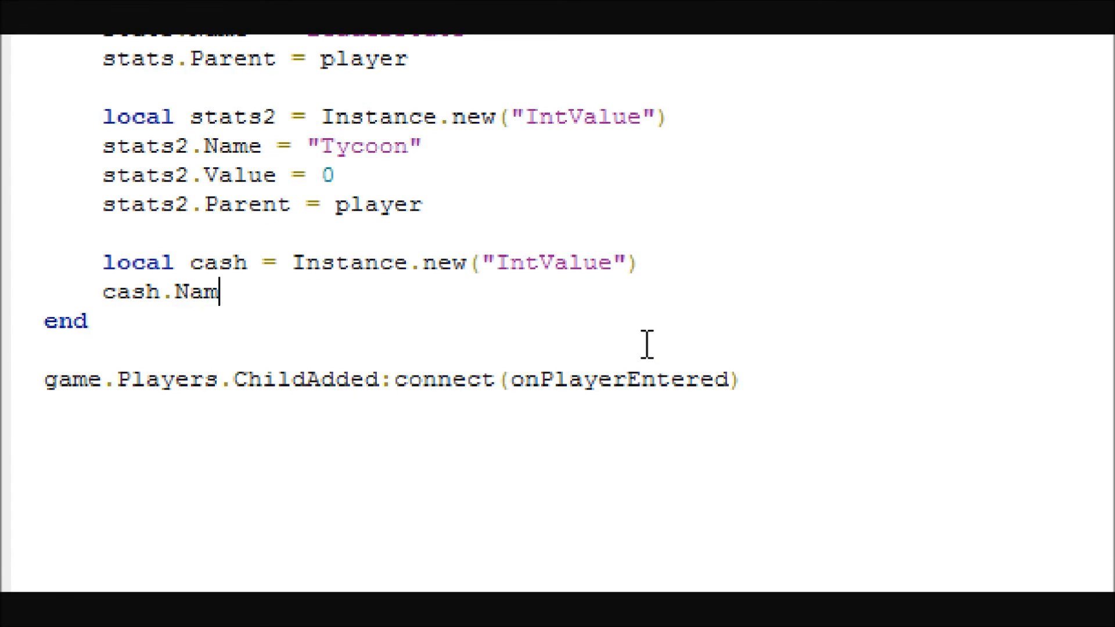
type("e = \"")
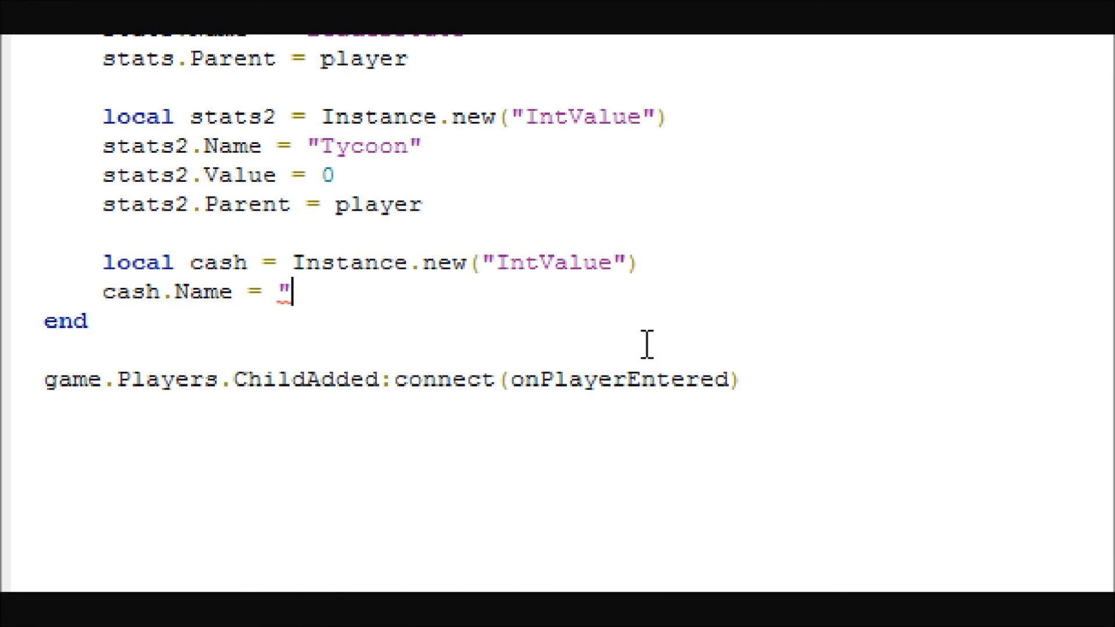
type("Money\"")
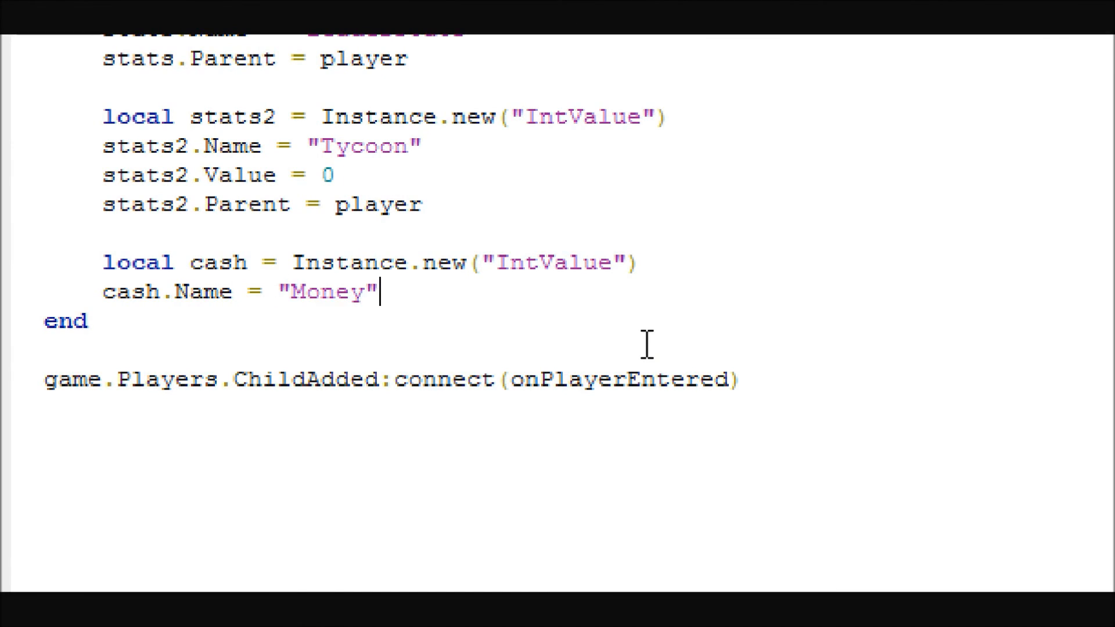
Step: Set cash.Value to 100 and cash.Parent to stats
type("chas")
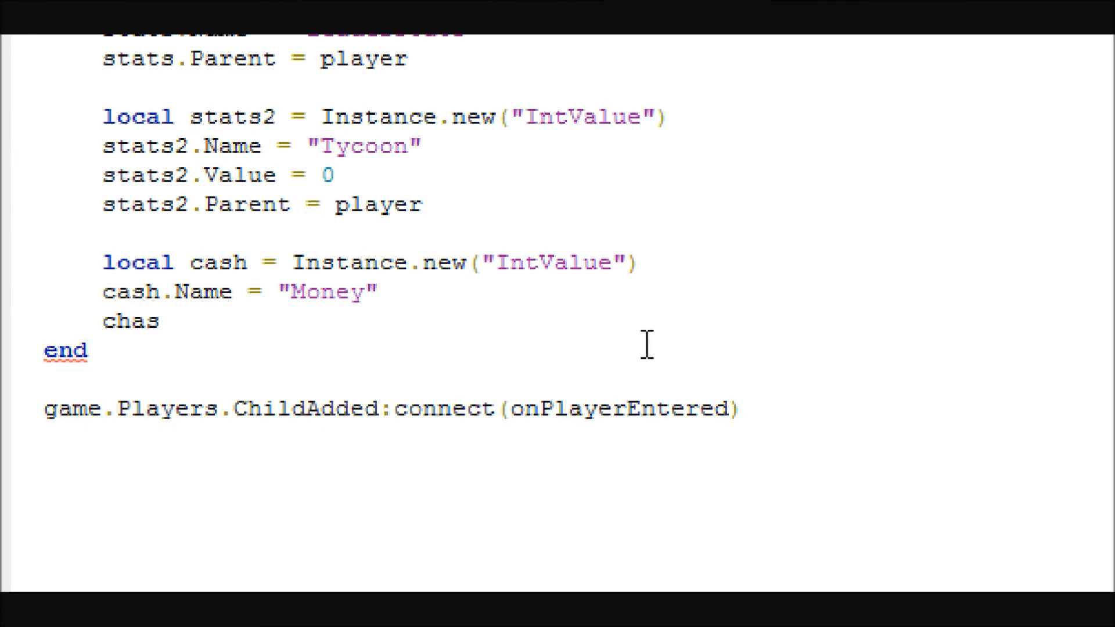
type("cash.")
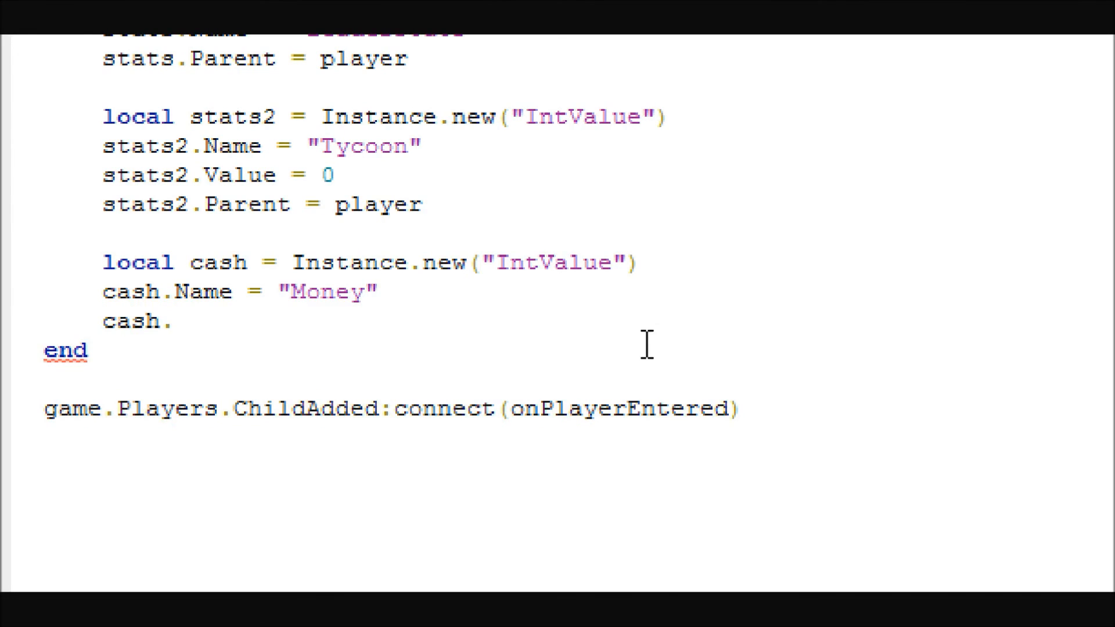
type("Value =")
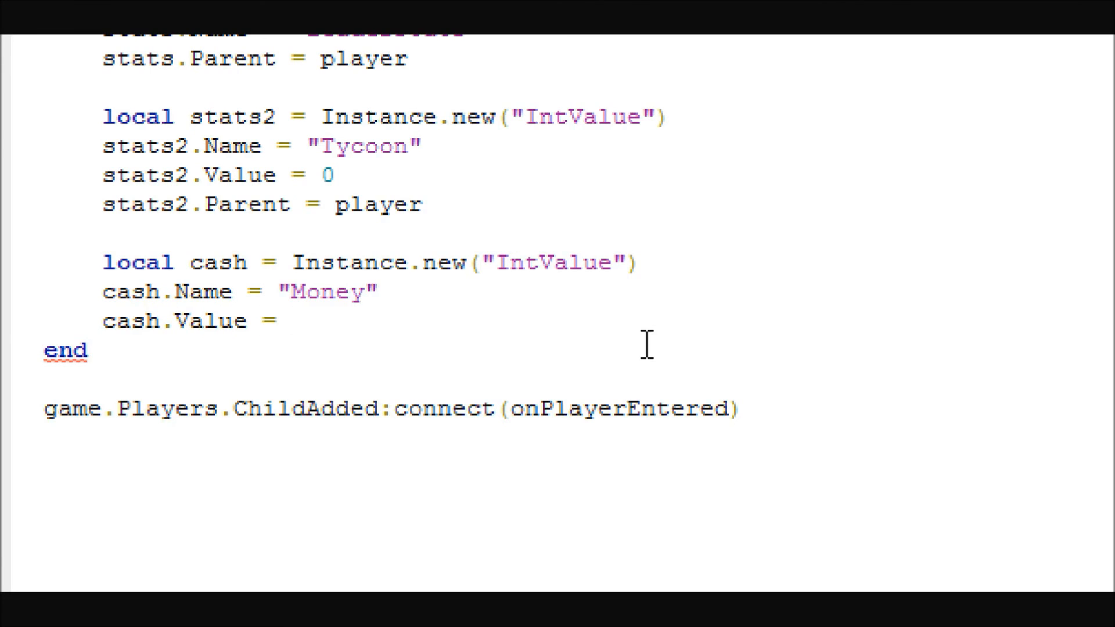
type("1")
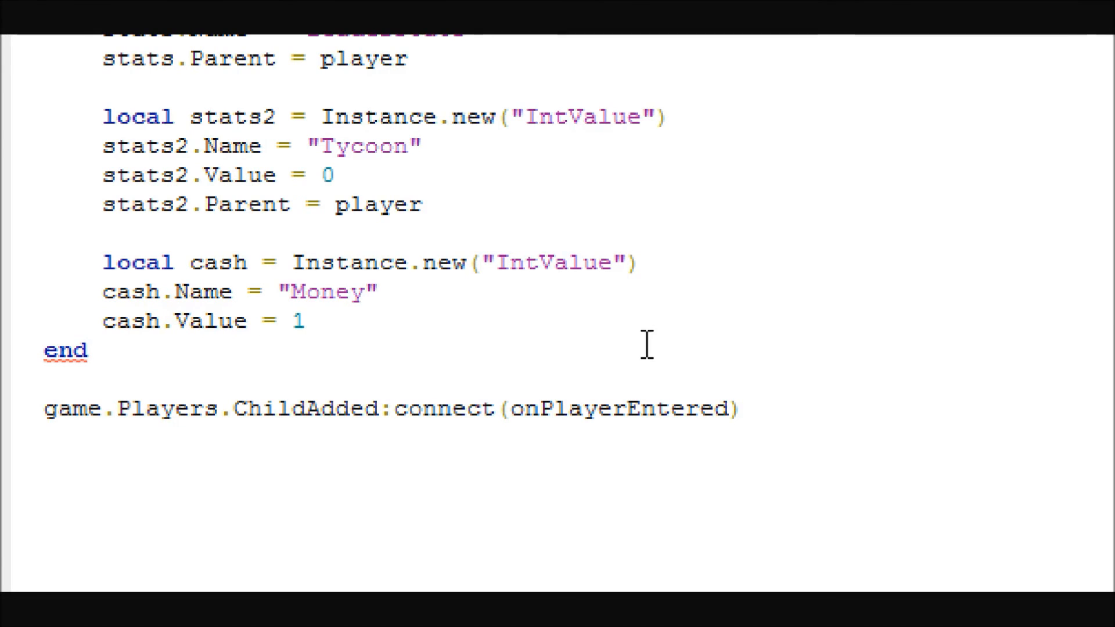
type("00")
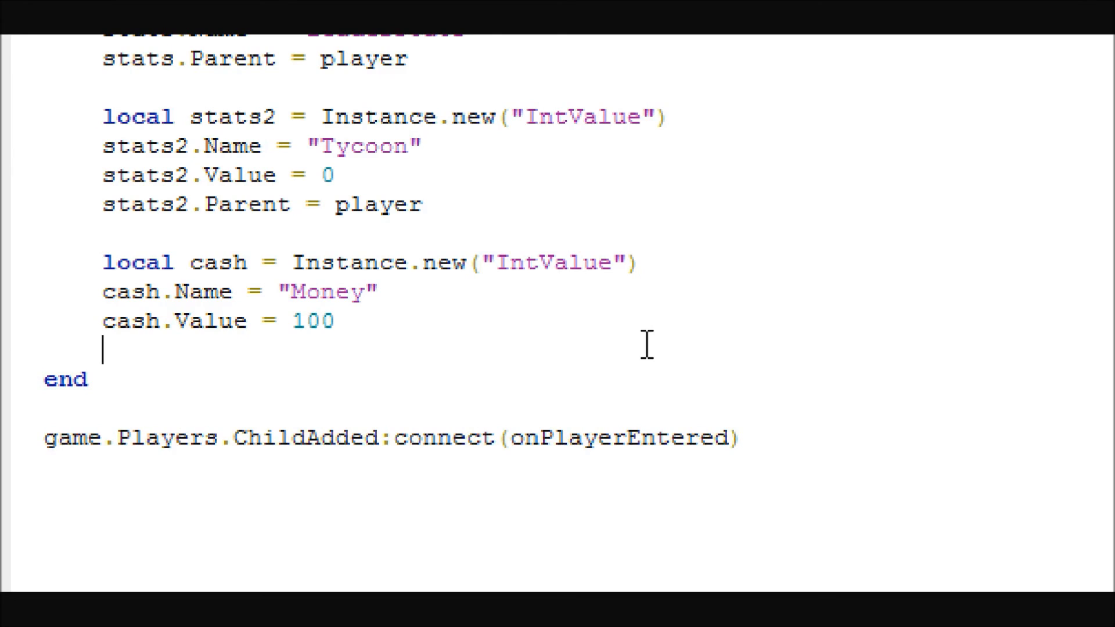
type("cahs")
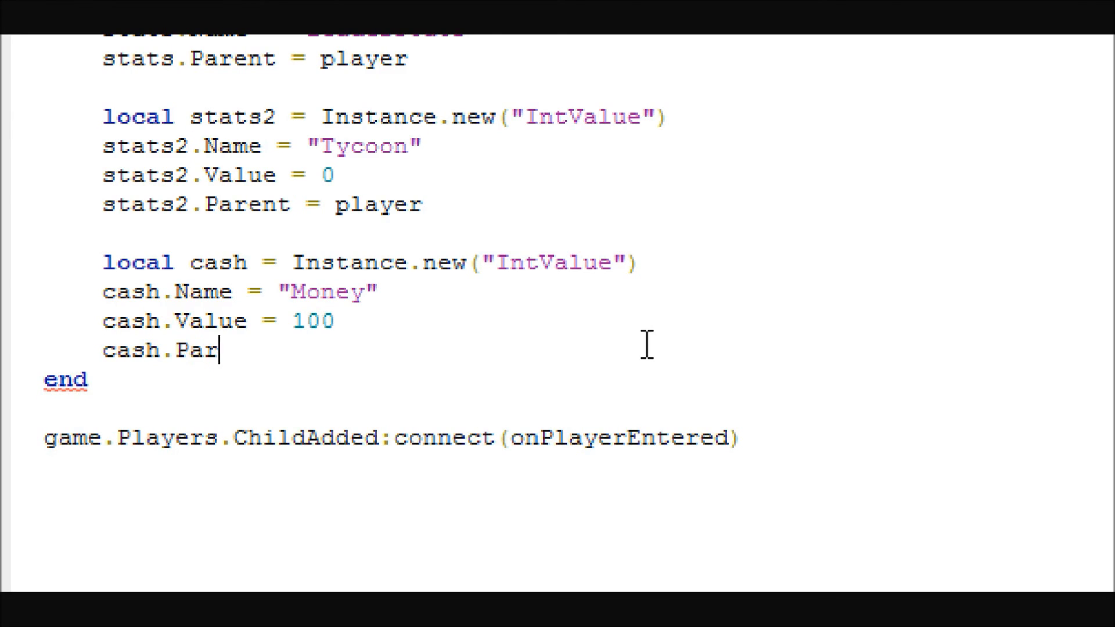
type("ent =")
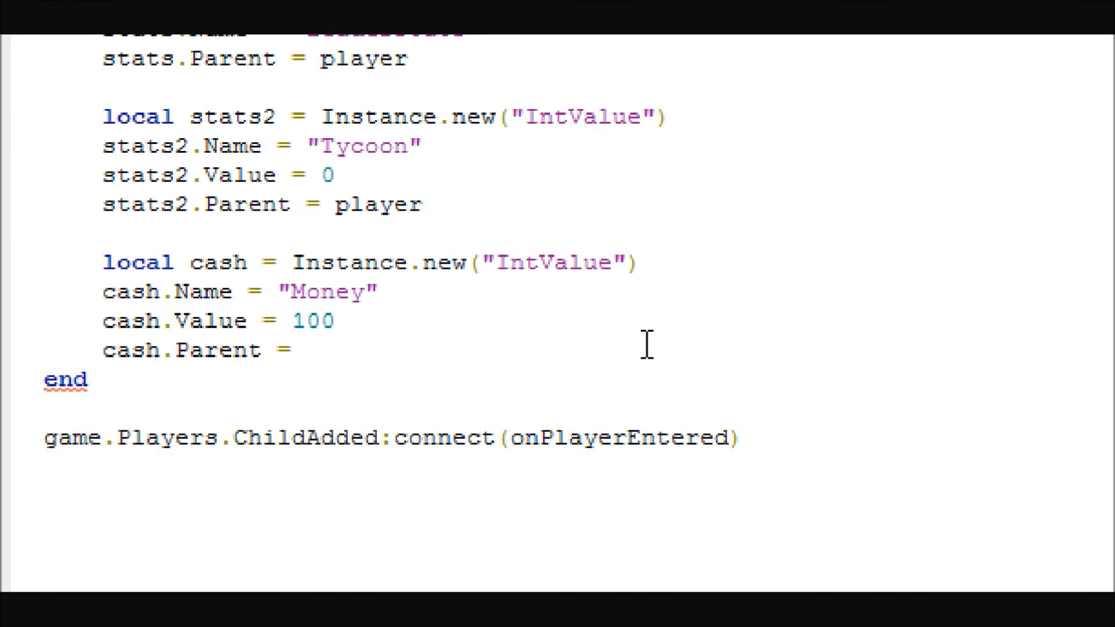
type("stats")
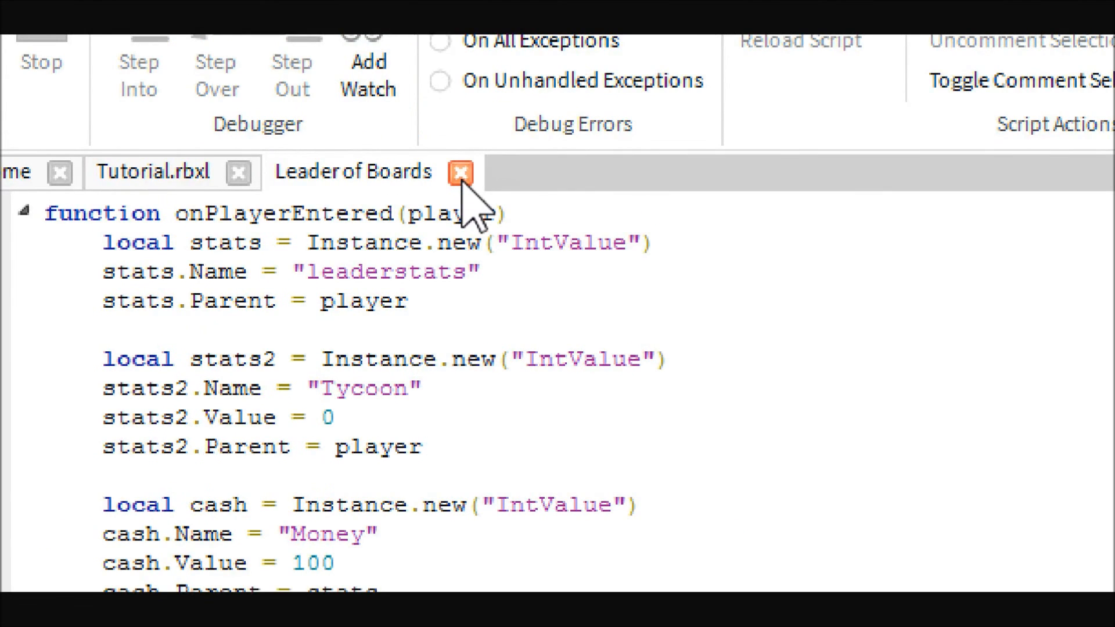
Step: Close the script, test play mode, and change Player1's Money stat to 500
left_click(460, 173)
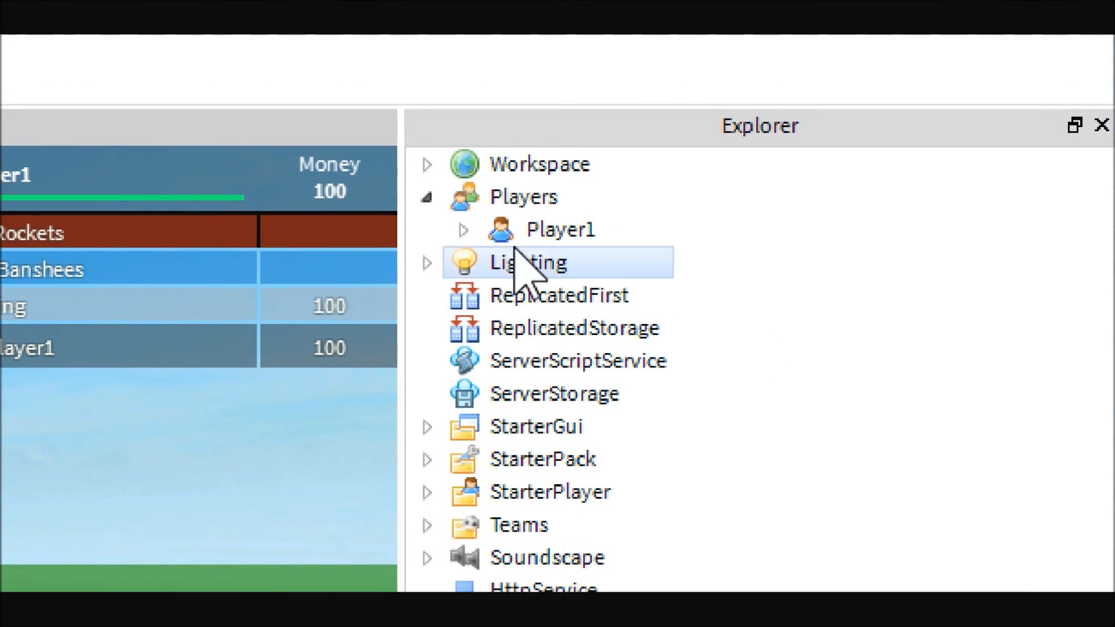
left_click(463, 228)
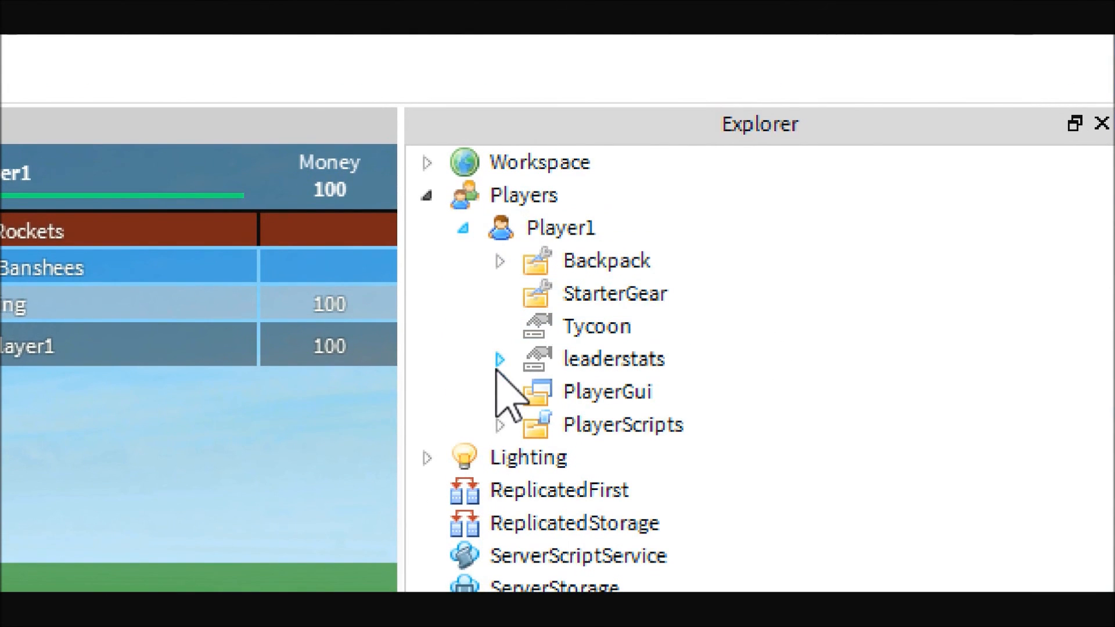
left_click(614, 359)
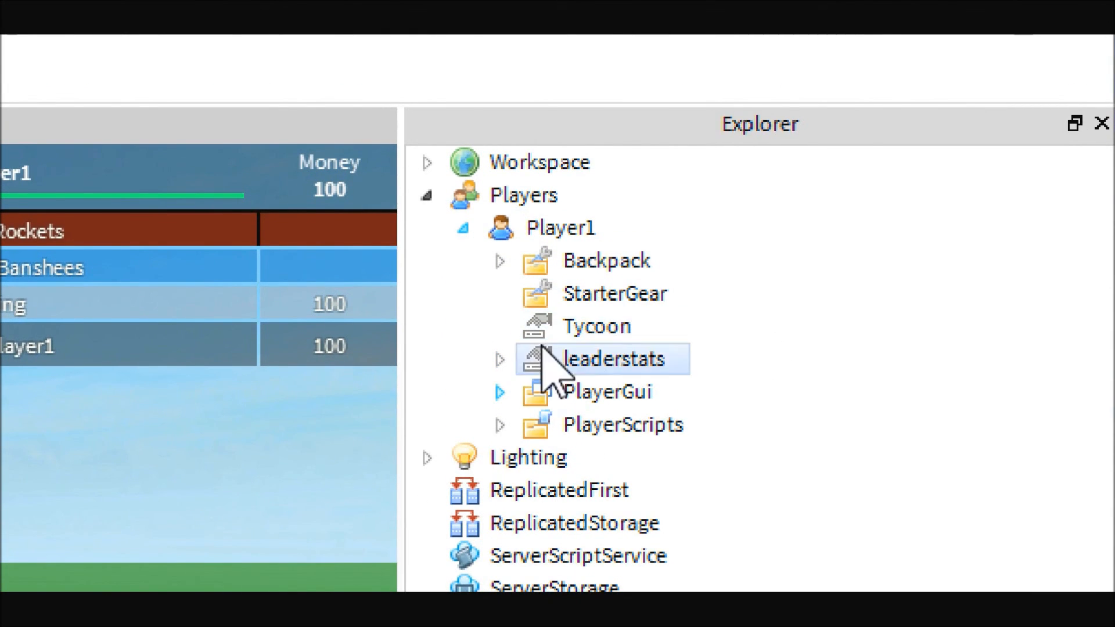
left_click(500, 359)
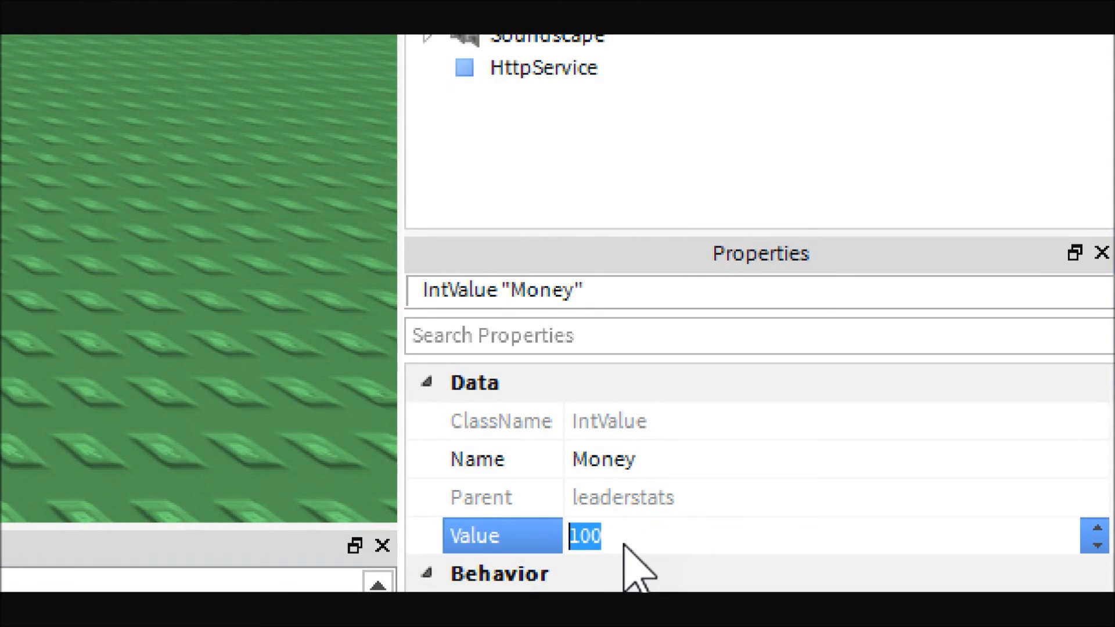
type("500")
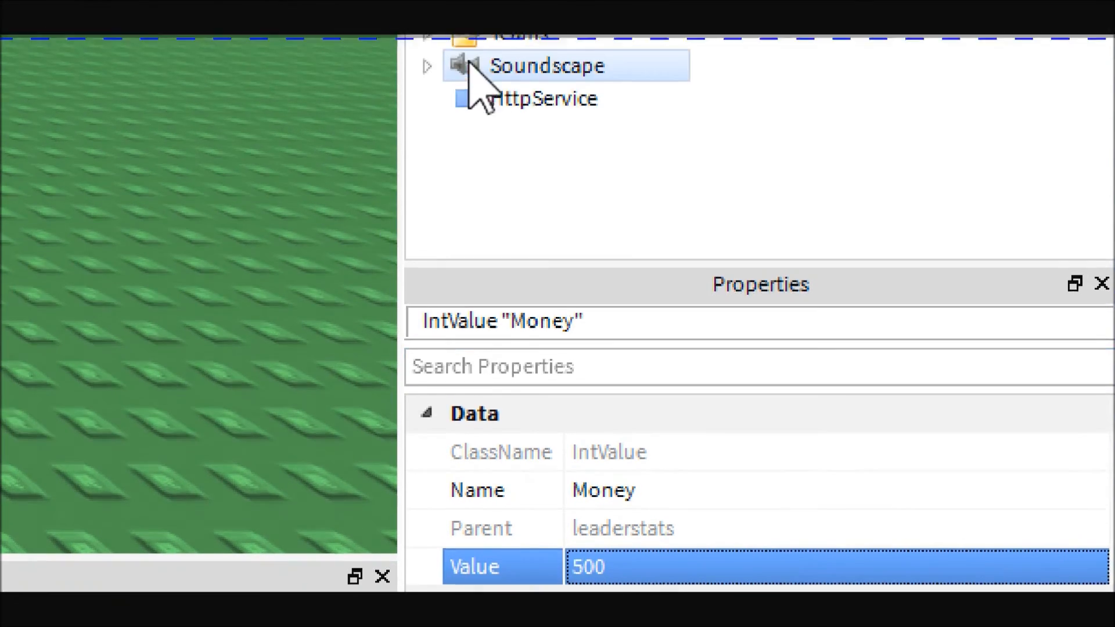